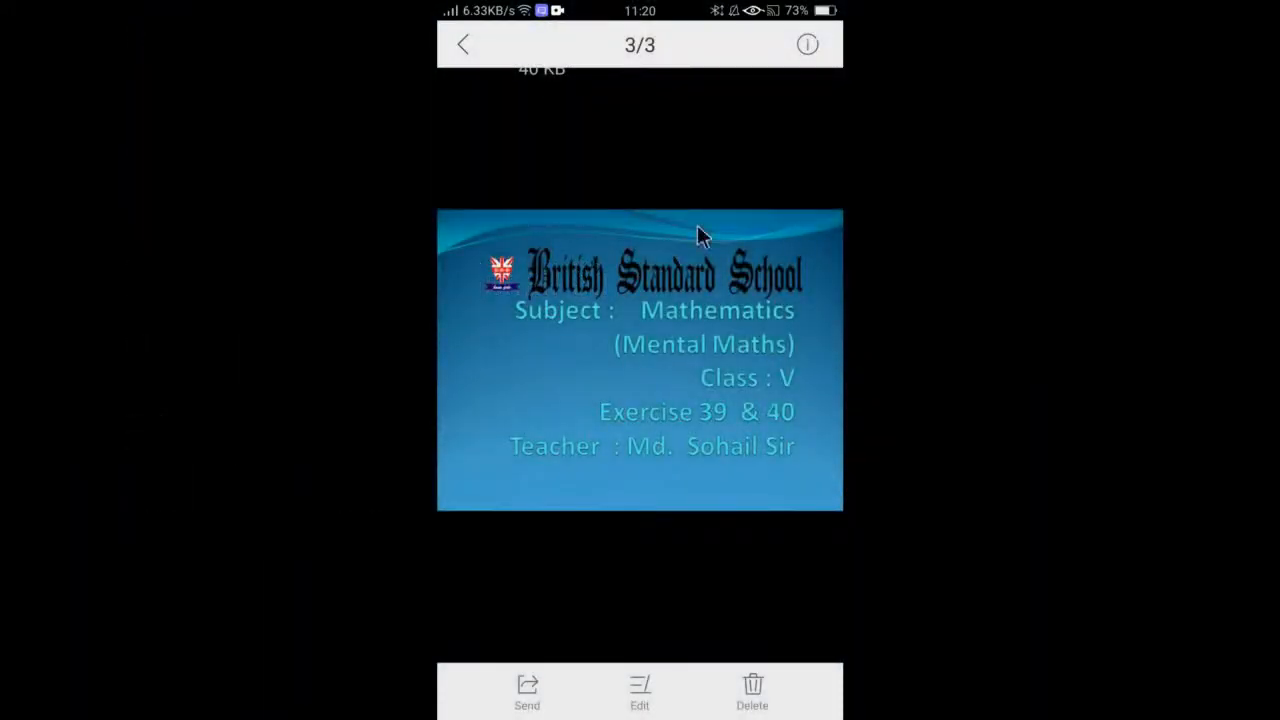
mouse_move(697, 385)
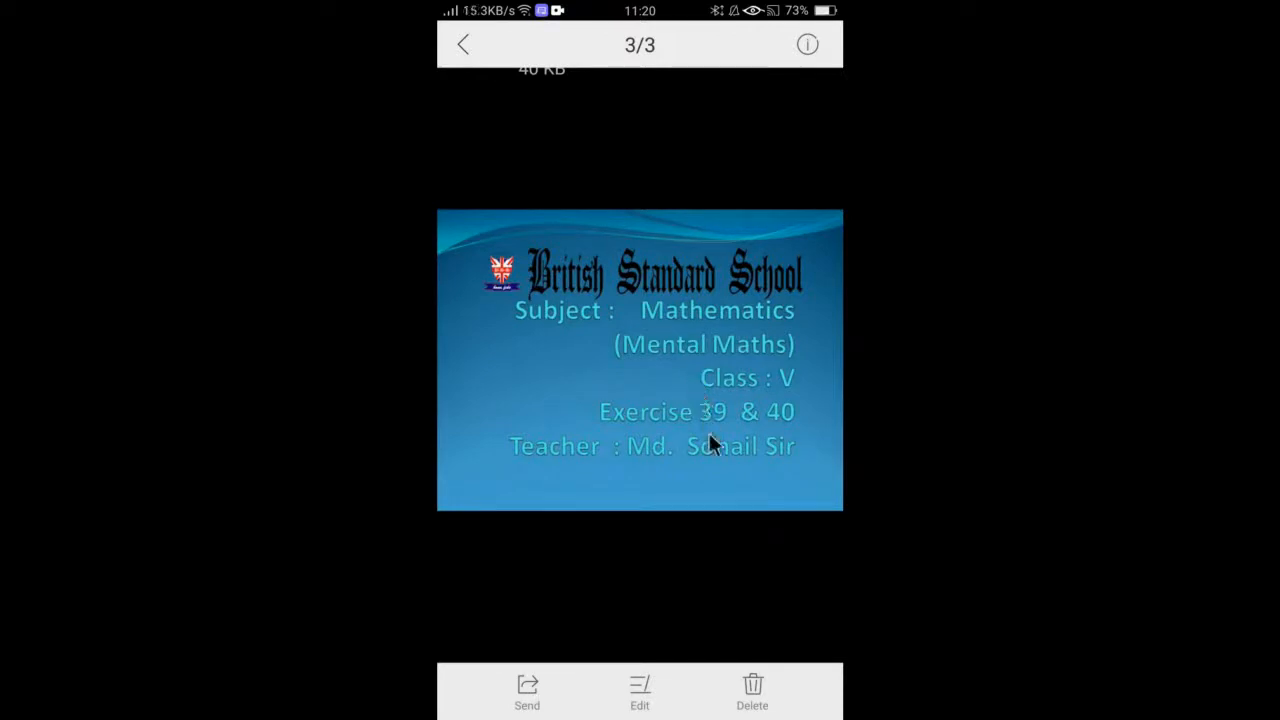
mouse_move(775, 435)
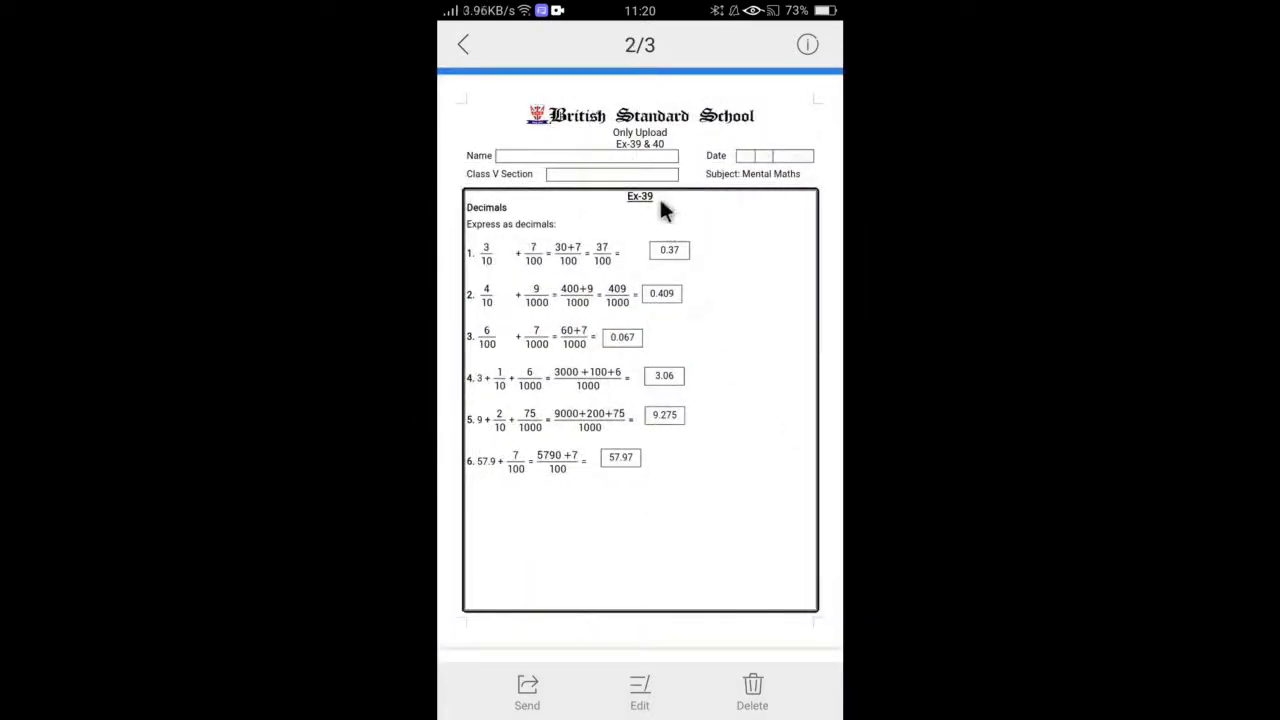
mouse_move(535, 285)
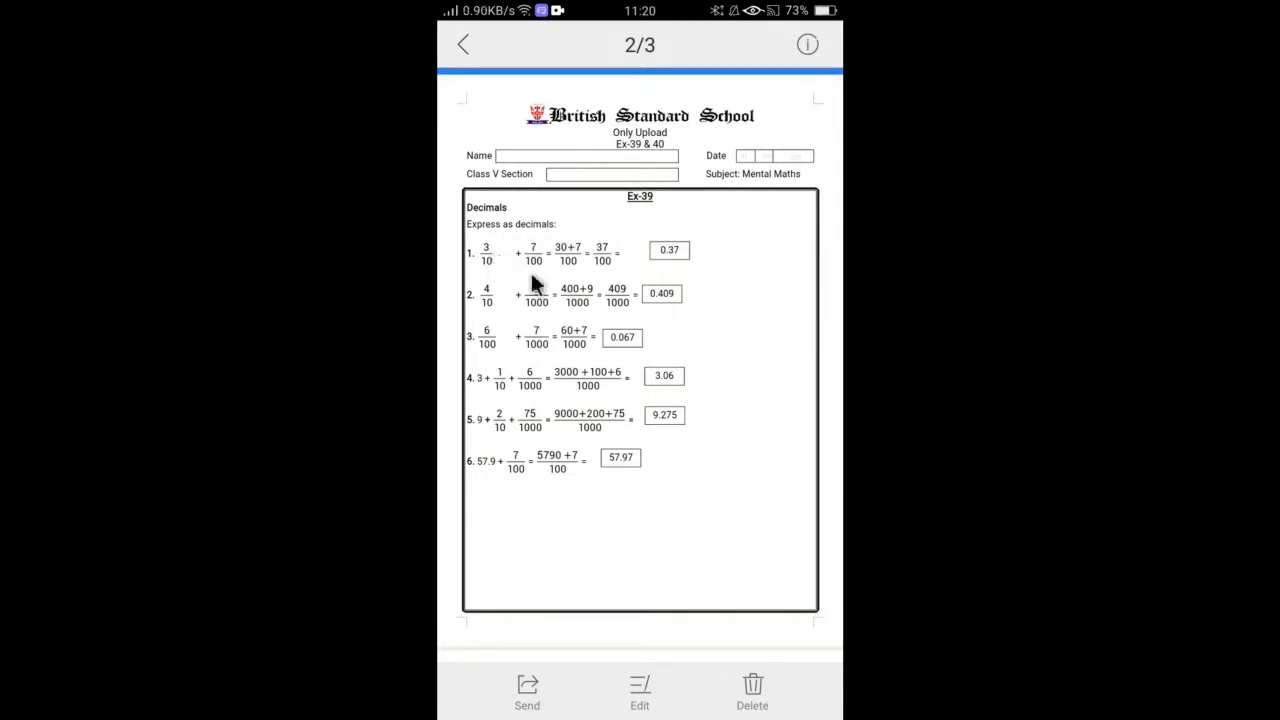
mouse_move(635, 255)
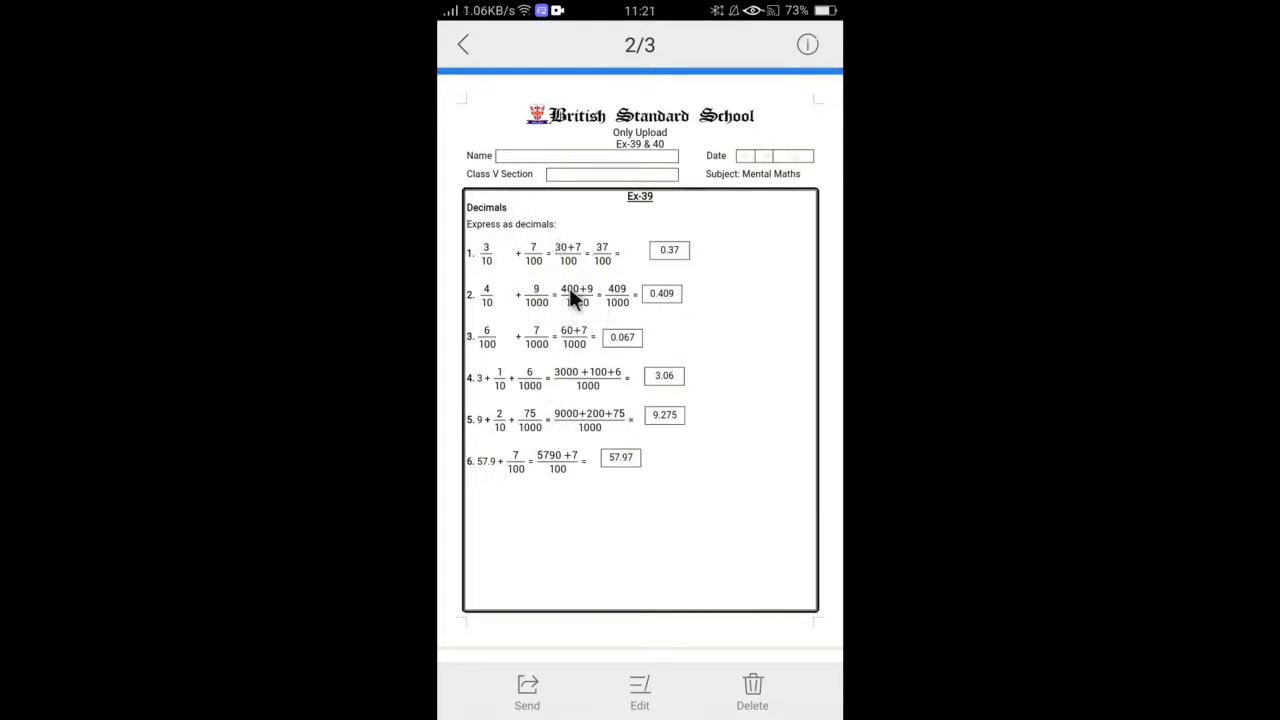
mouse_move(560, 363)
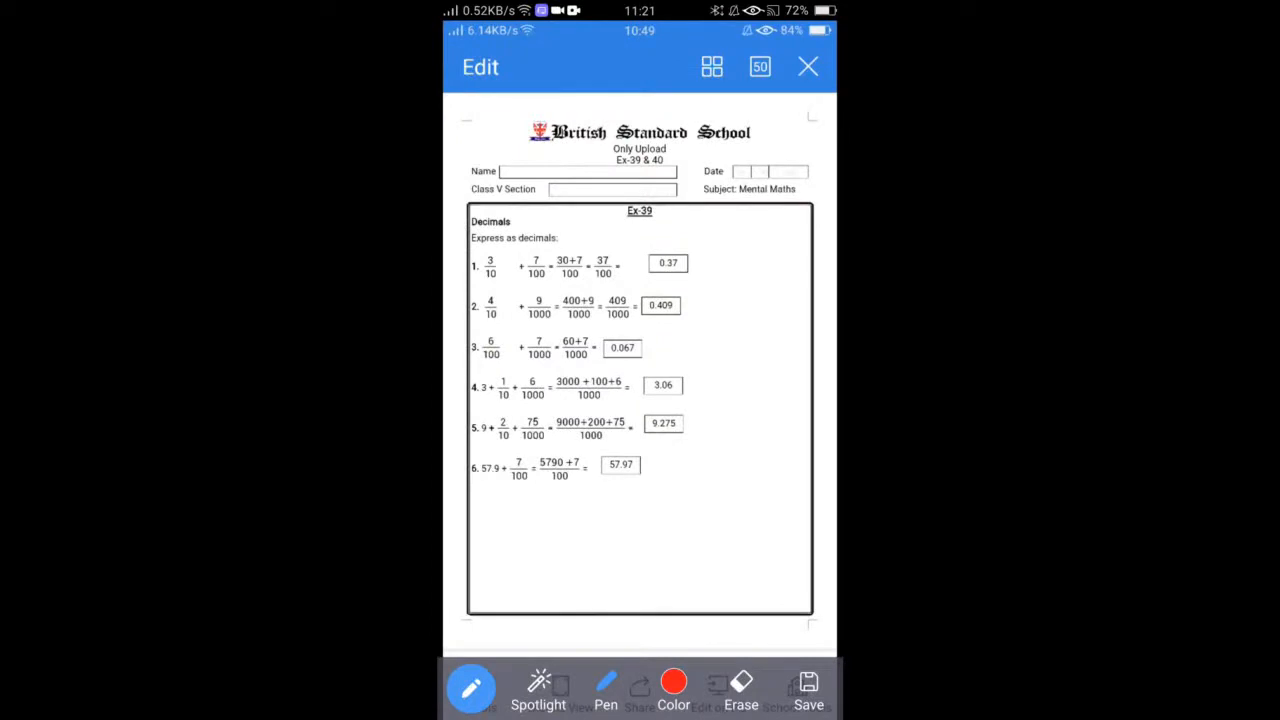
Handwrite question 1's working 30+7 over 100 and 37/100 in red, circling 37/100
left_click_drag(475, 280, 545, 278)
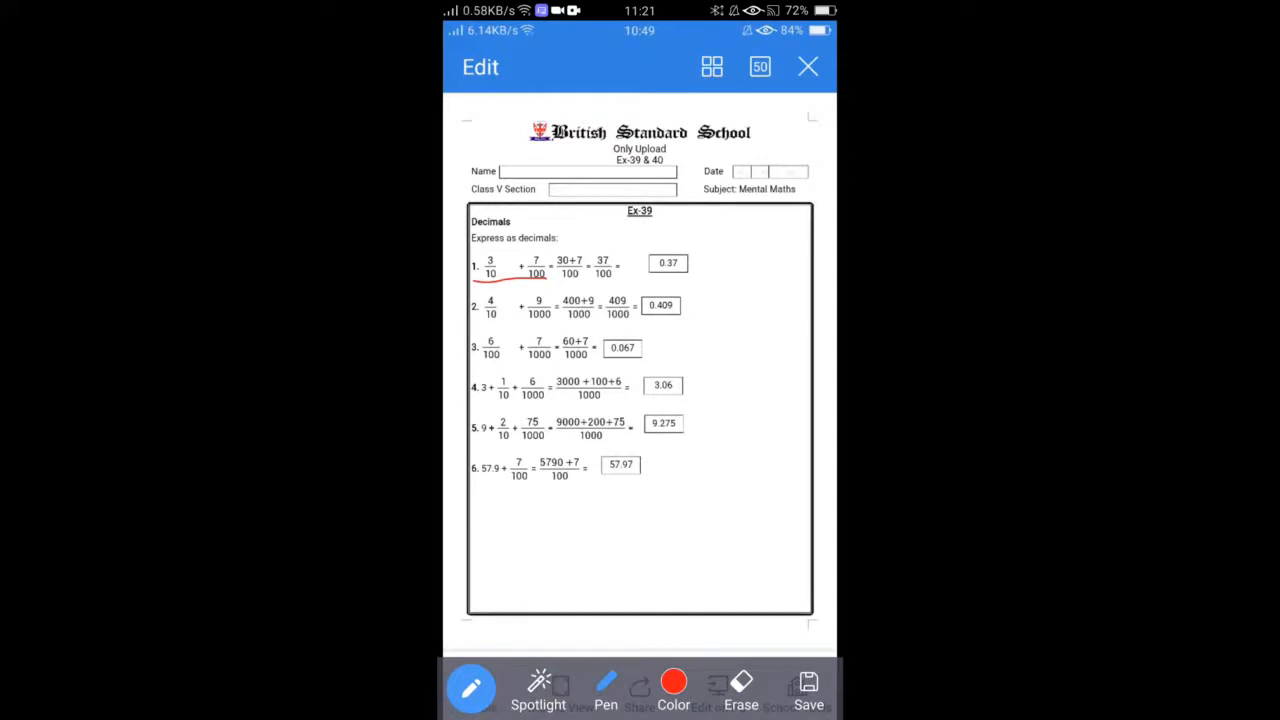
left_click_drag(705, 268, 800, 258)
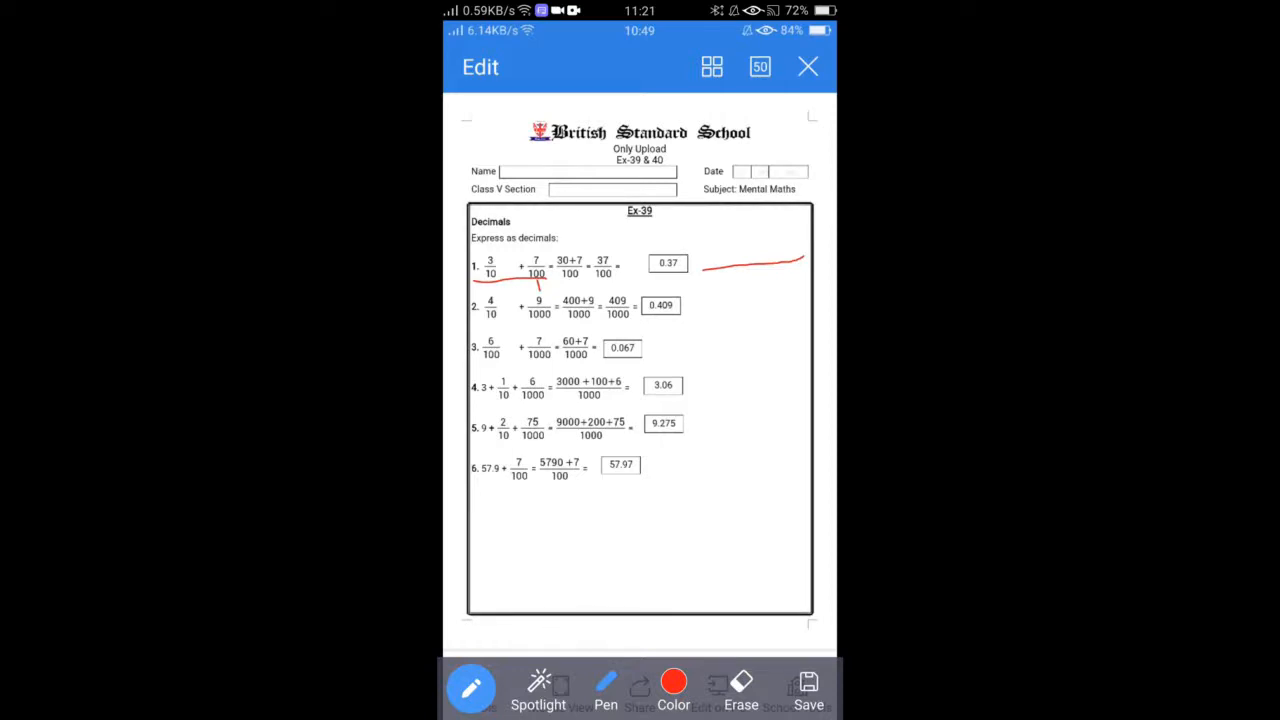
left_click_drag(730, 265, 750, 295)
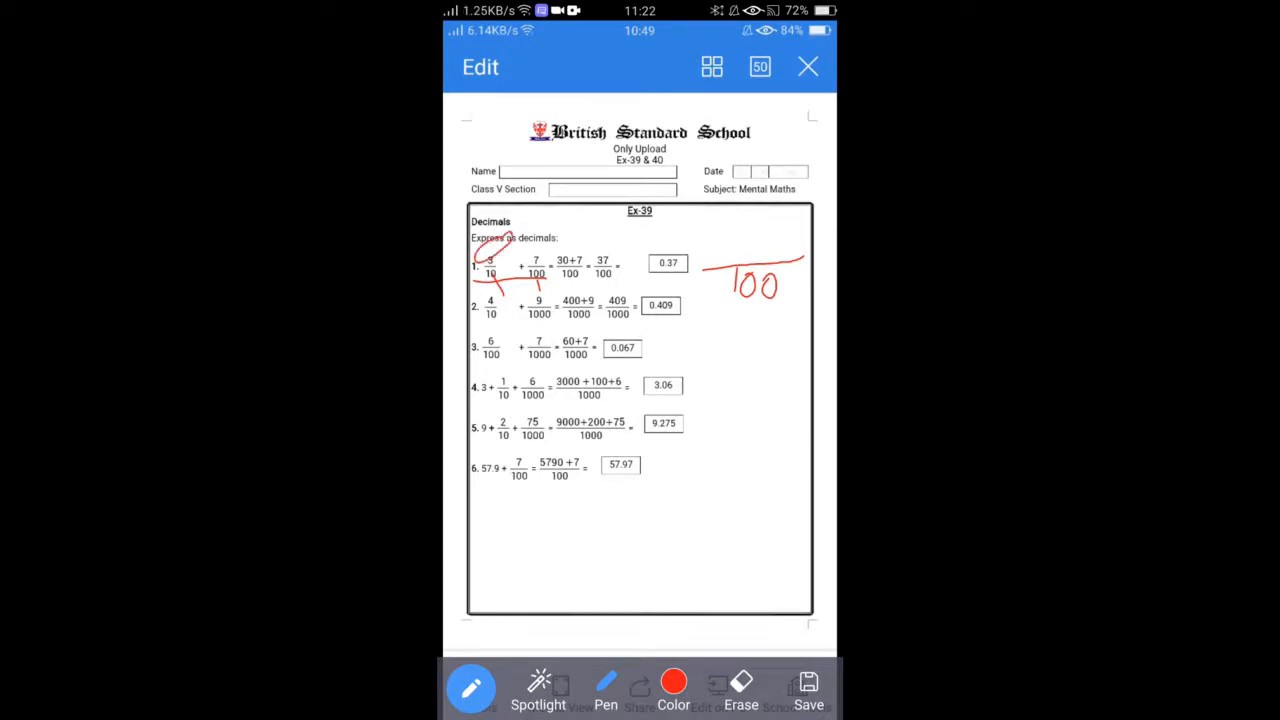
left_click_drag(495, 548, 675, 528)
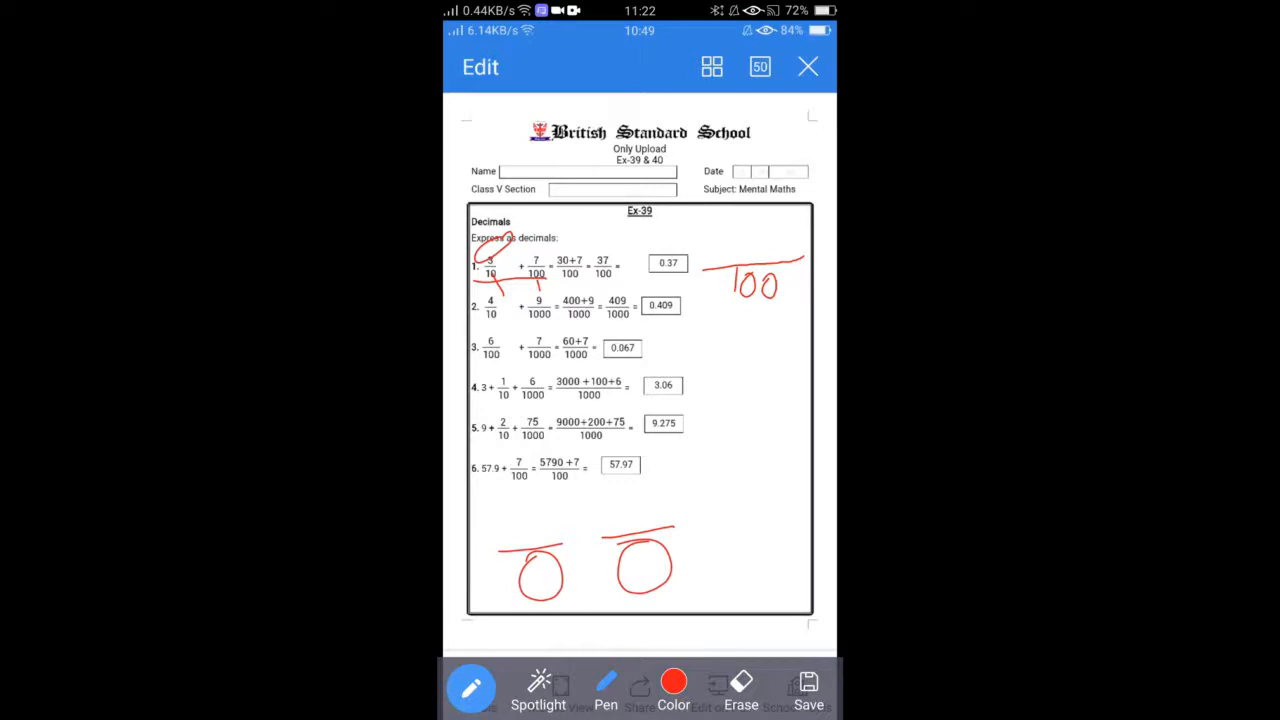
left_click_drag(540, 585, 565, 625)
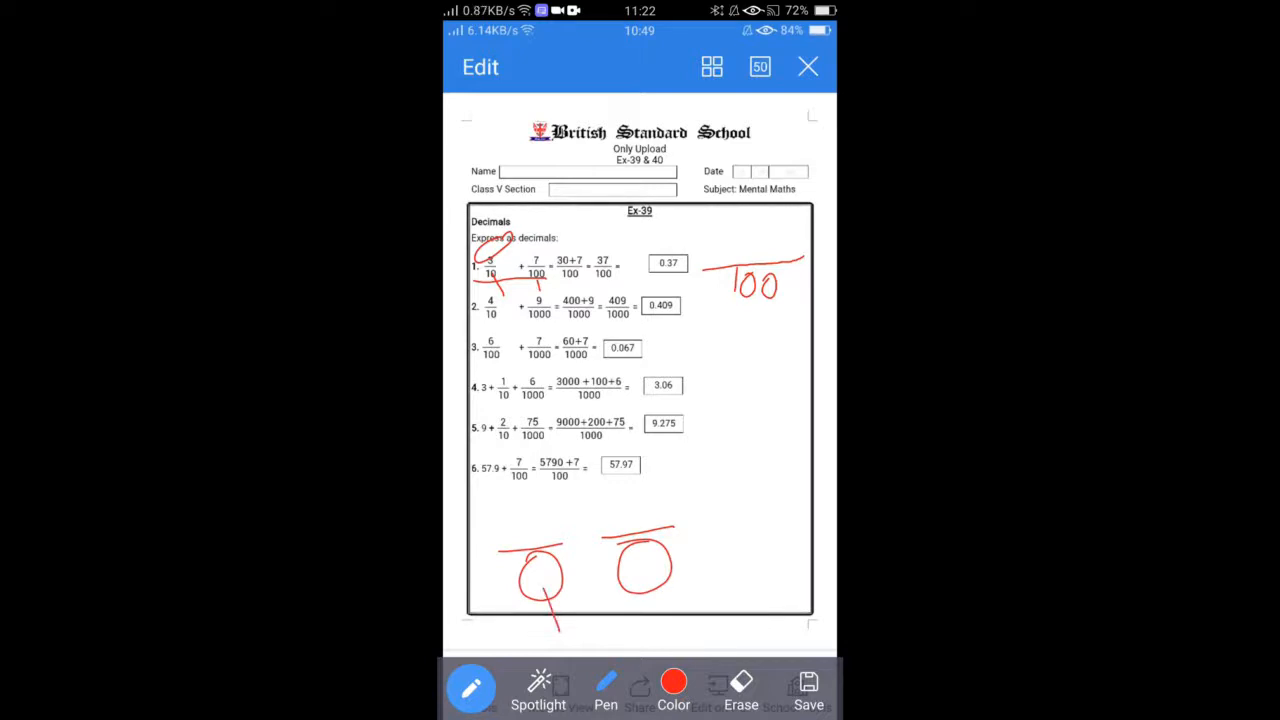
left_click_drag(510, 520, 525, 495)
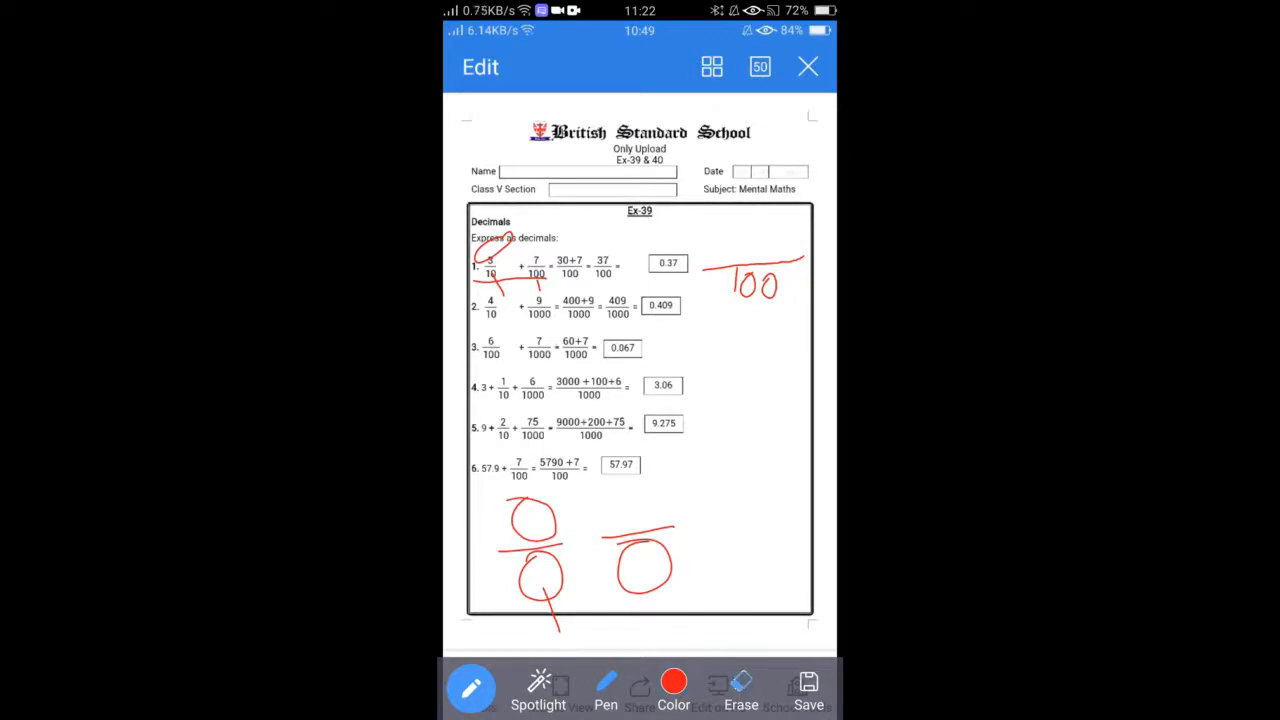
left_click(741, 685)
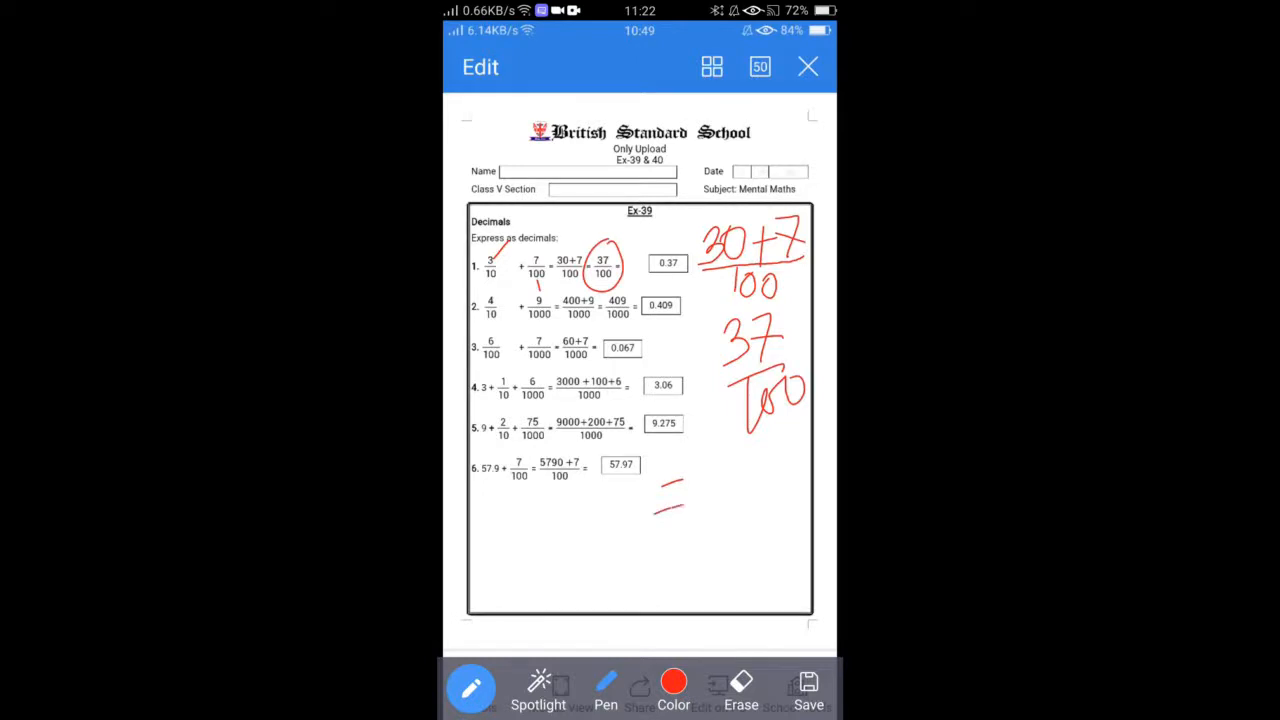
Write the result 0.37 under the working and wipe the right-margin rough work
left_click_drag(720, 465, 780, 520)
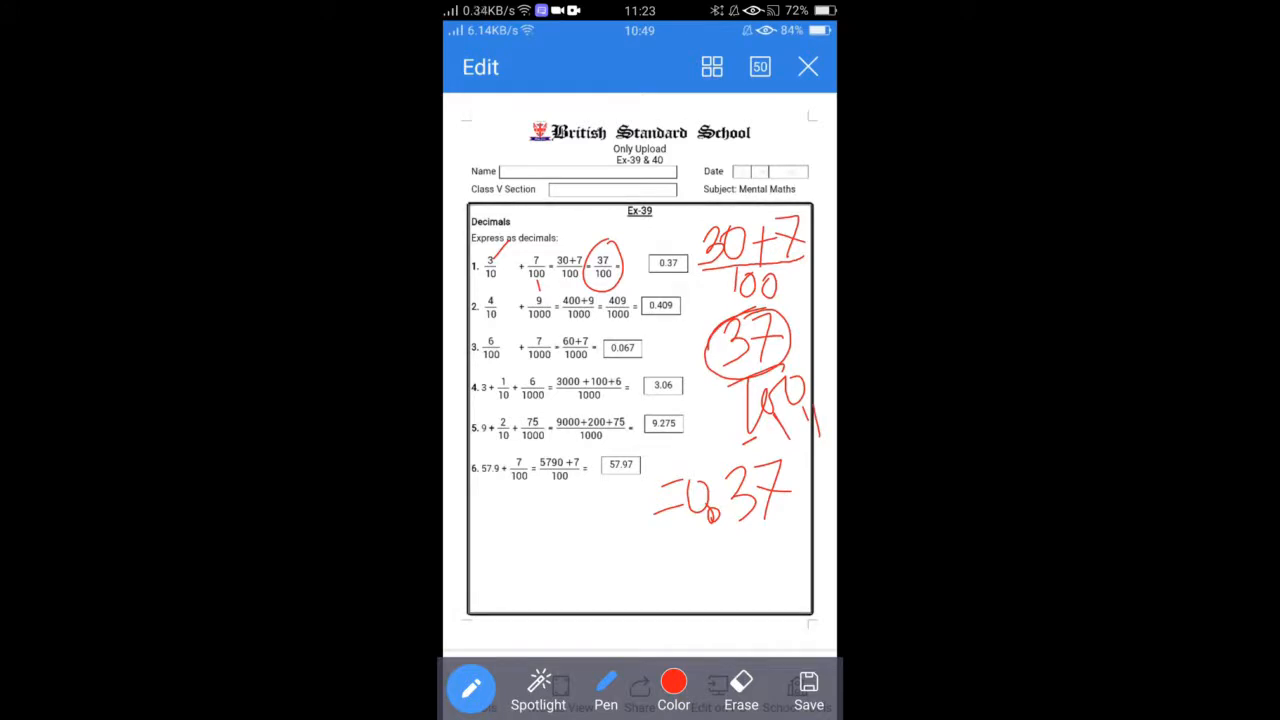
left_click_drag(625, 275, 675, 235)
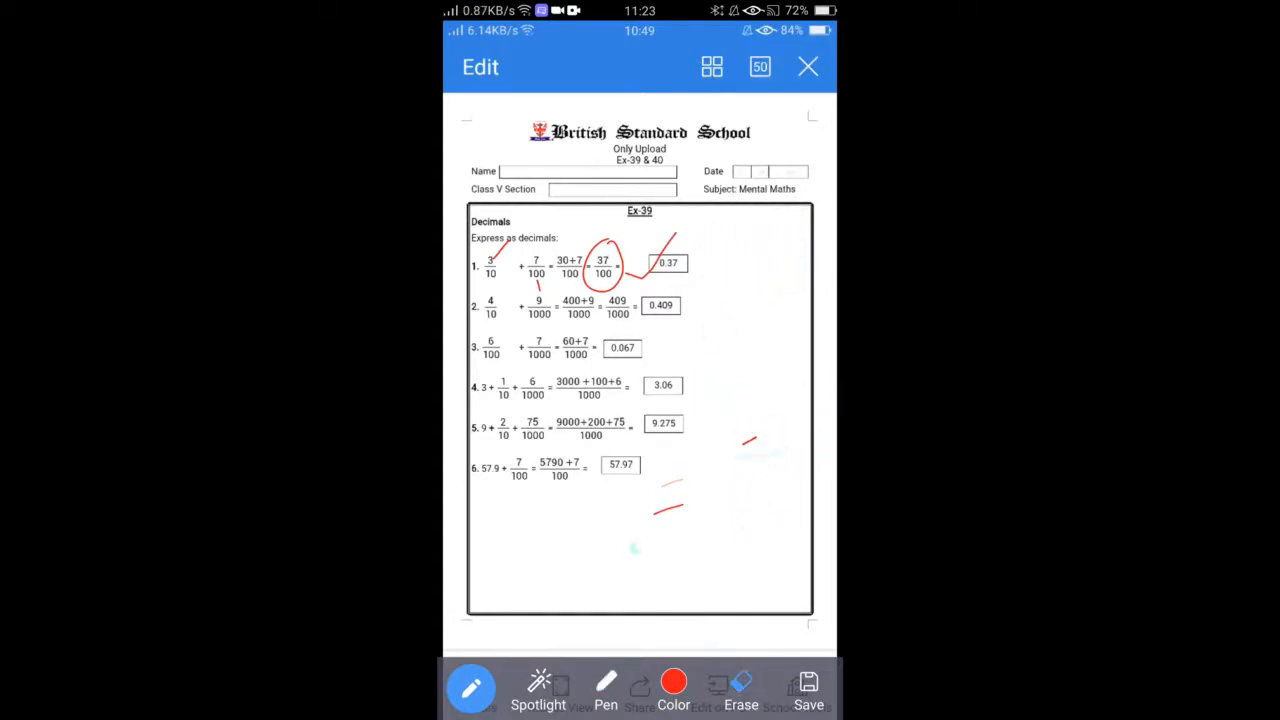
Keep the normal red pen and write 400+9 over 1000 in the margin
left_click(606, 687)
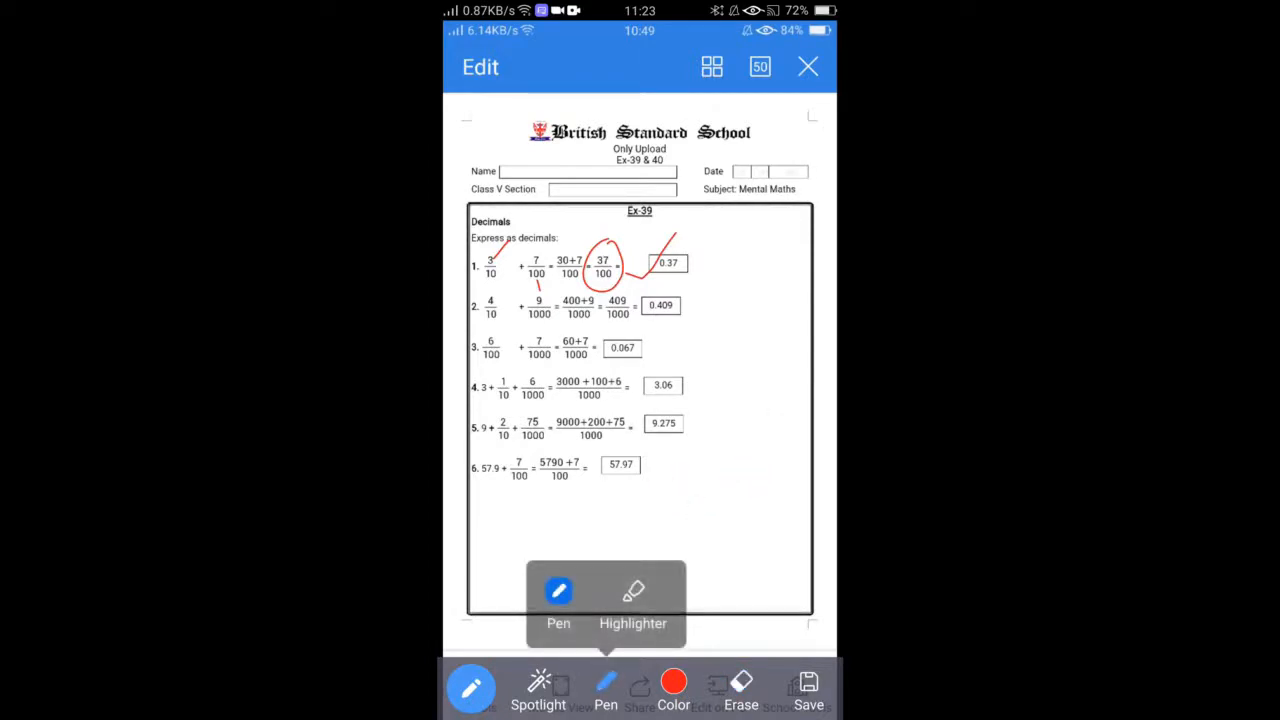
left_click(605, 690)
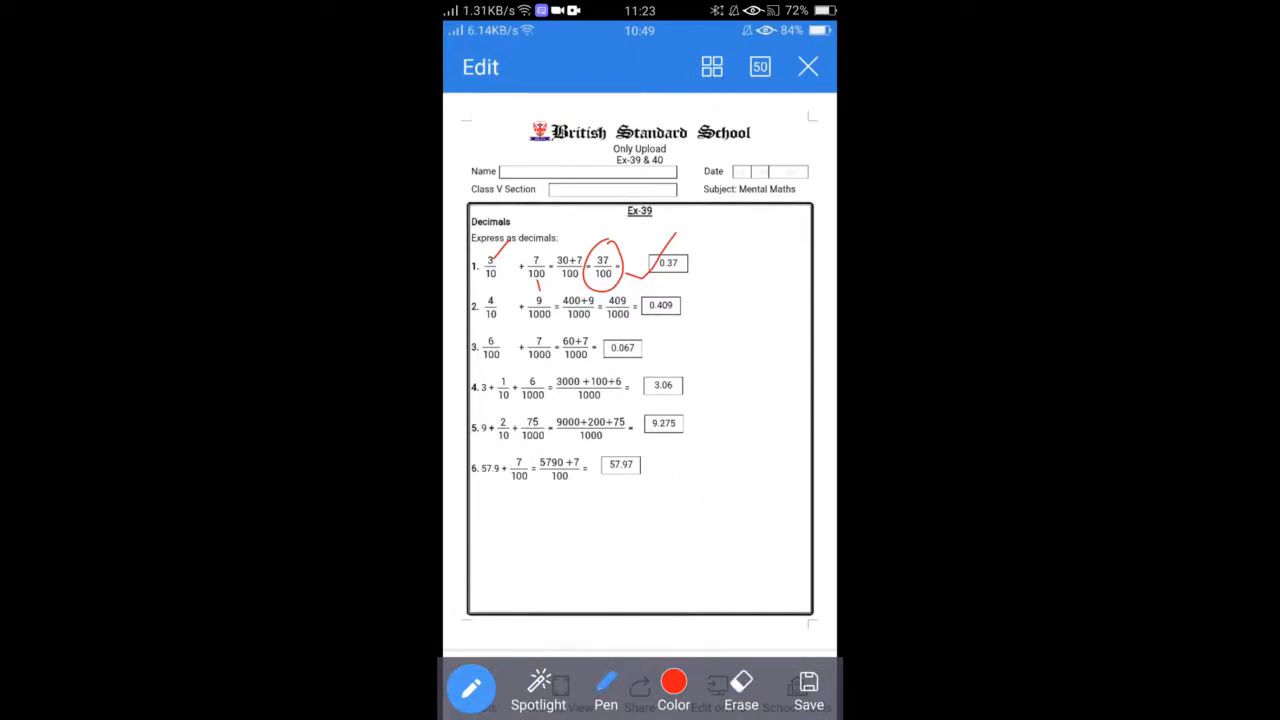
left_click_drag(665, 347, 810, 328)
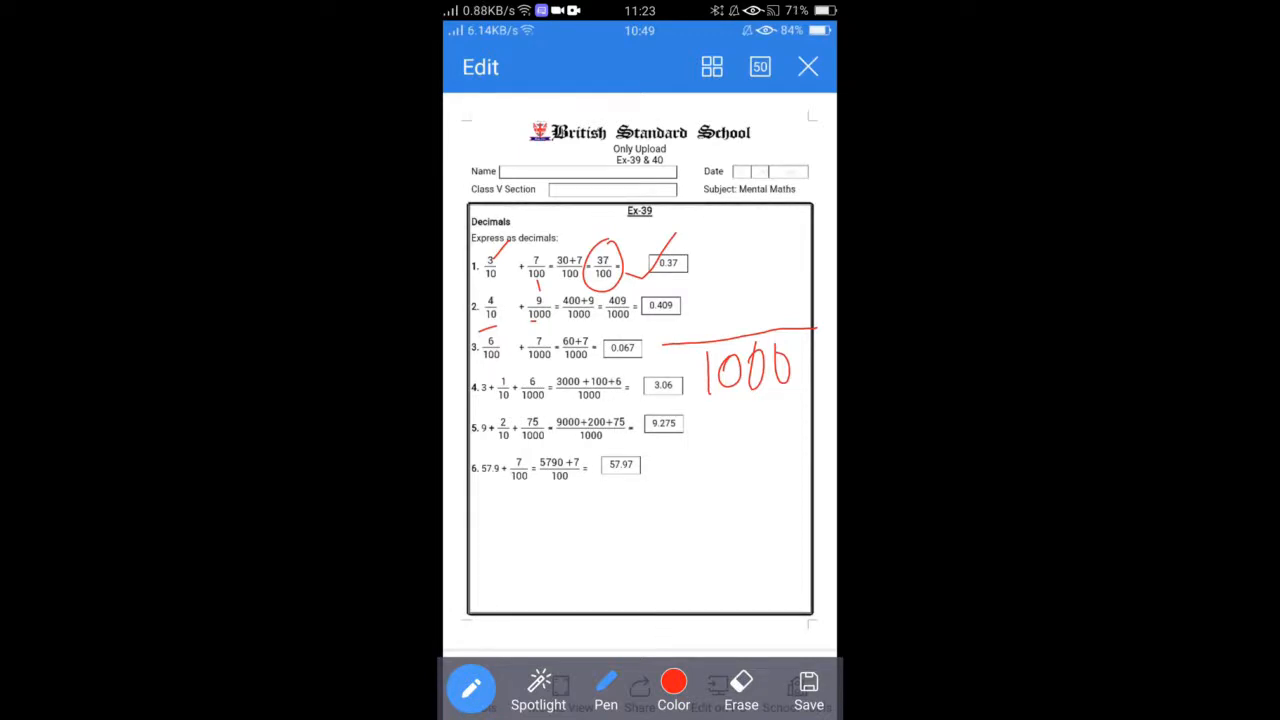
left_click_drag(690, 320, 735, 310)
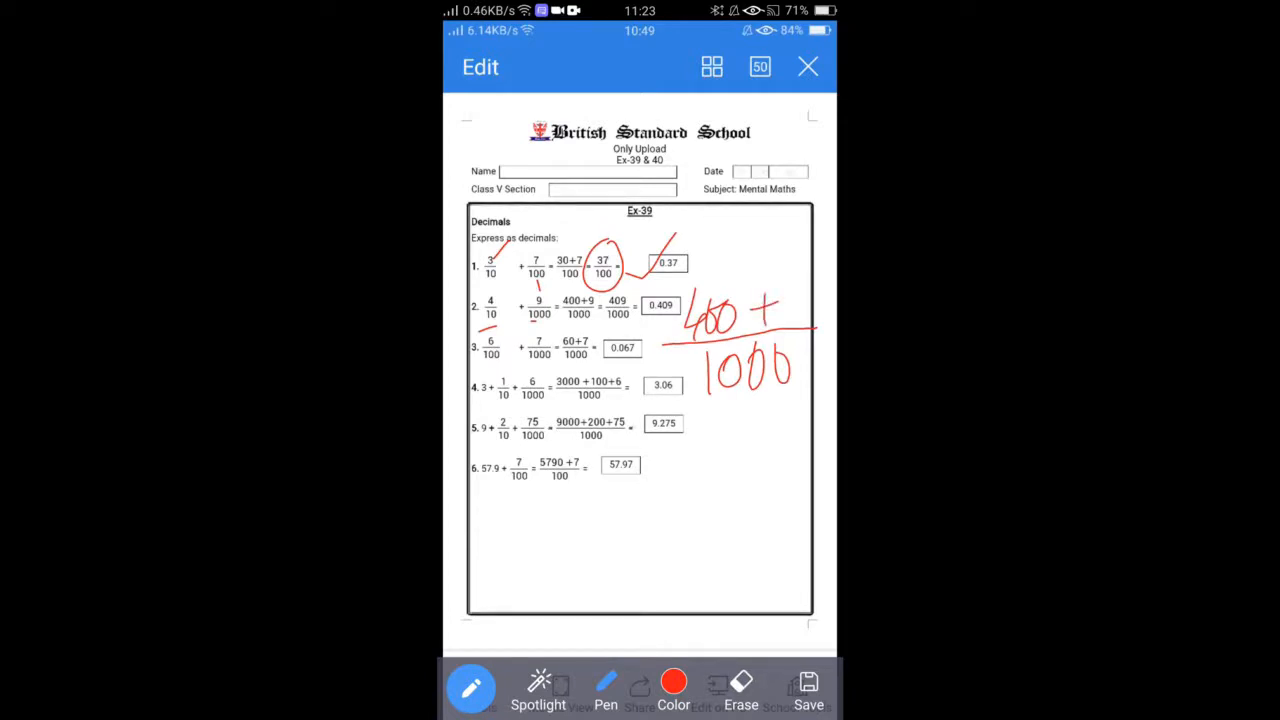
left_click_drag(780, 290, 790, 325)
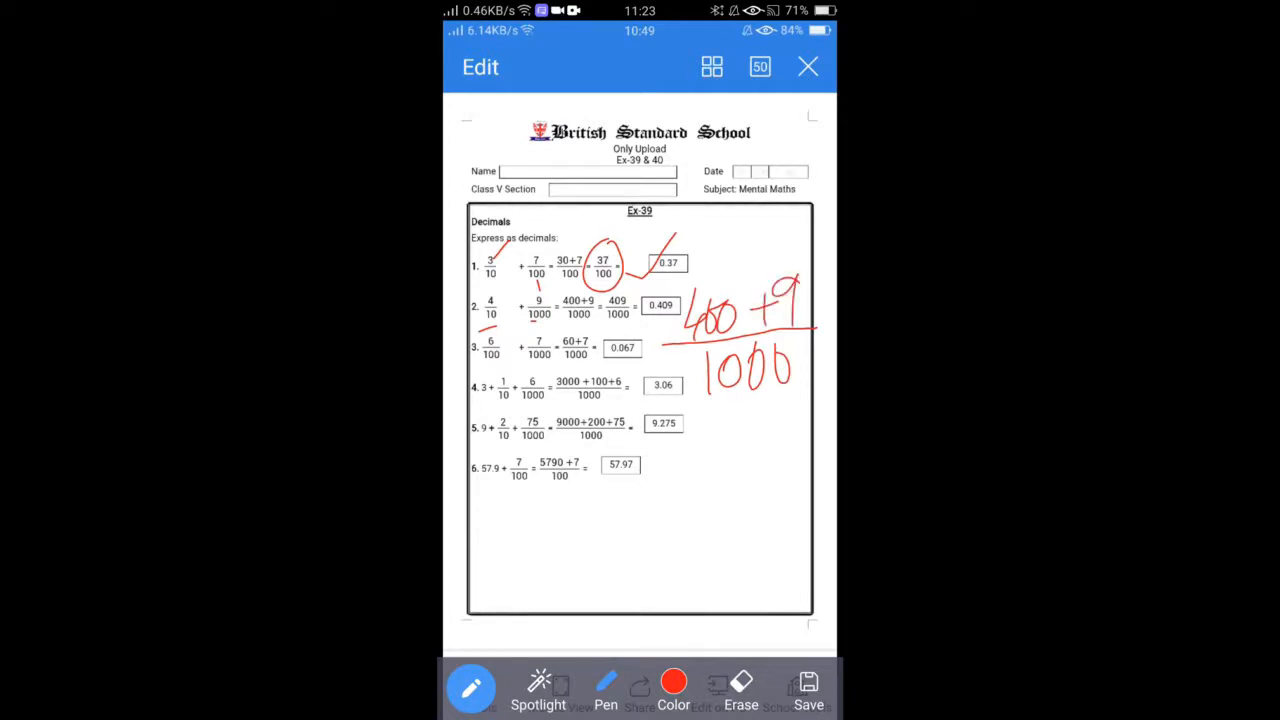
Write 409/1000 below and circle it in question 2, then write 0.409
left_click_drag(715, 420, 758, 470)
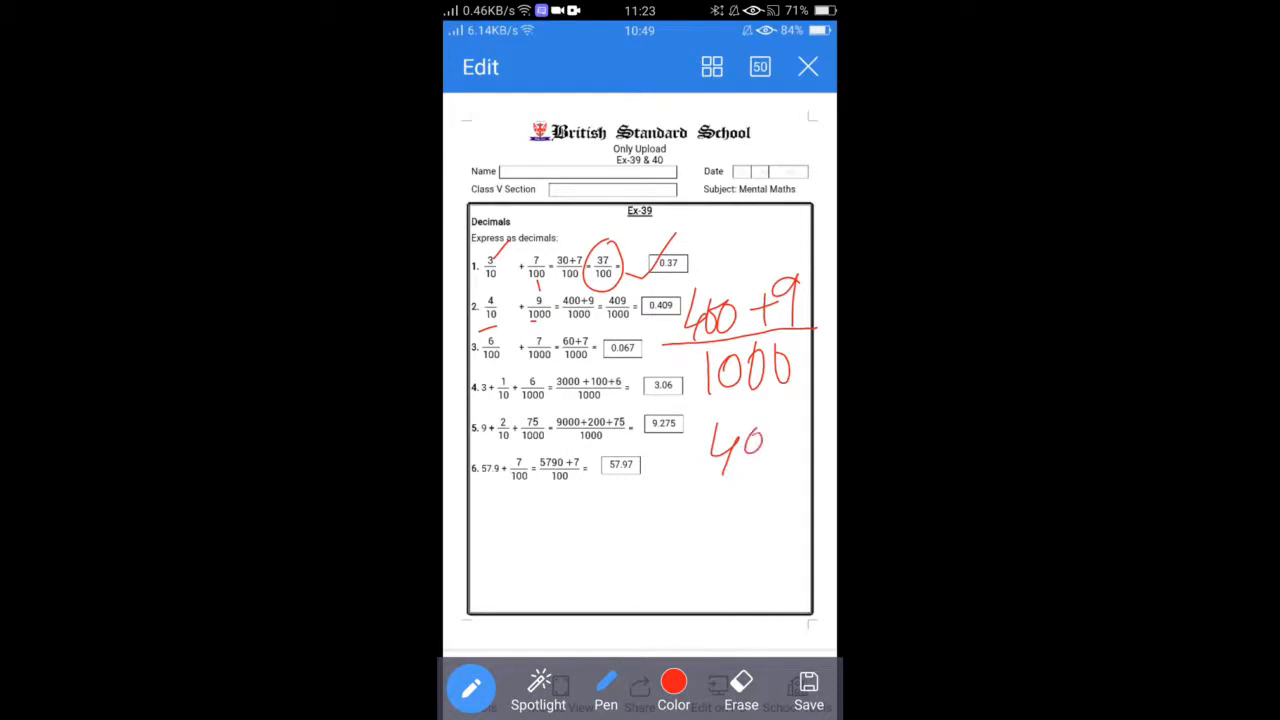
left_click_drag(760, 430, 745, 510)
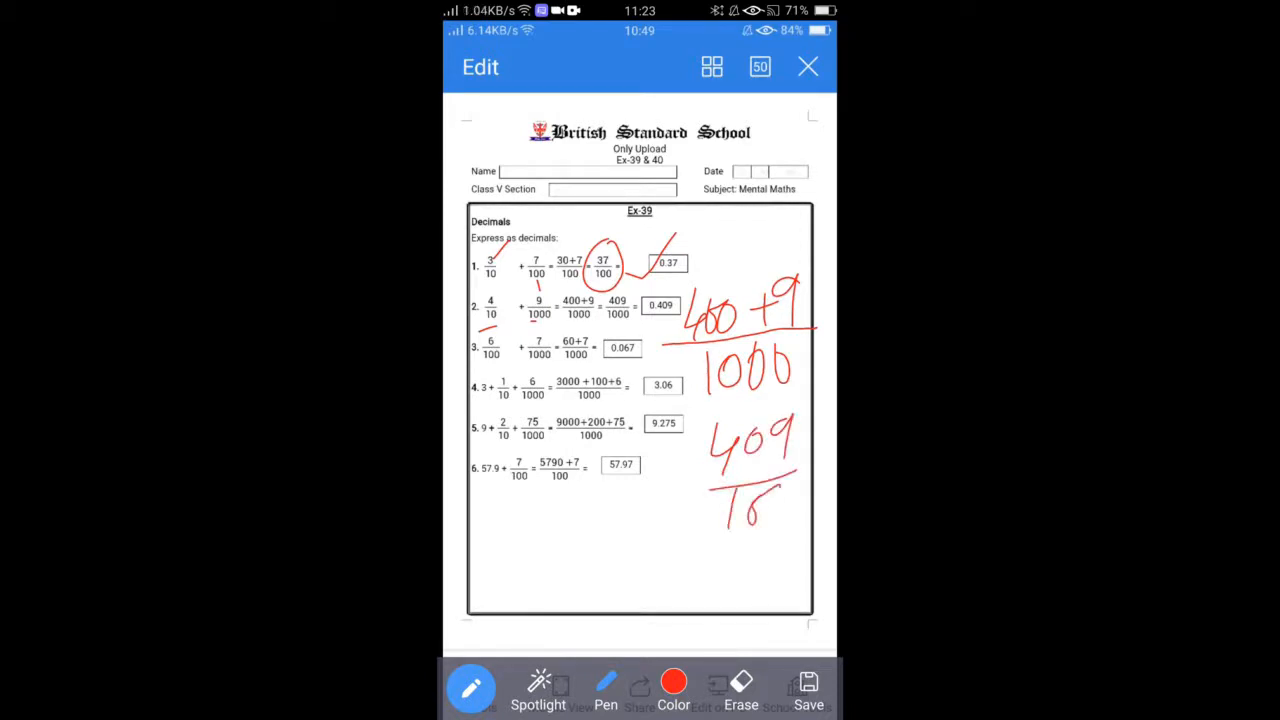
left_click_drag(755, 500, 810, 505)
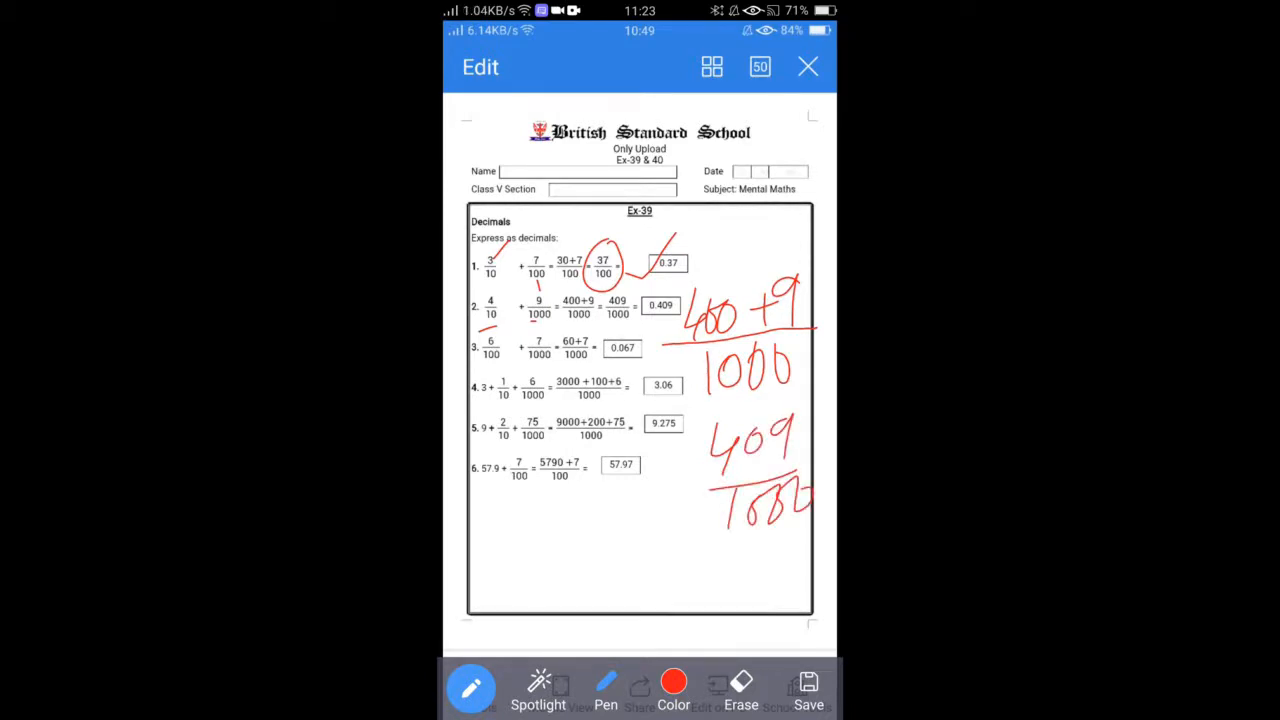
left_click_drag(605, 290, 620, 315)
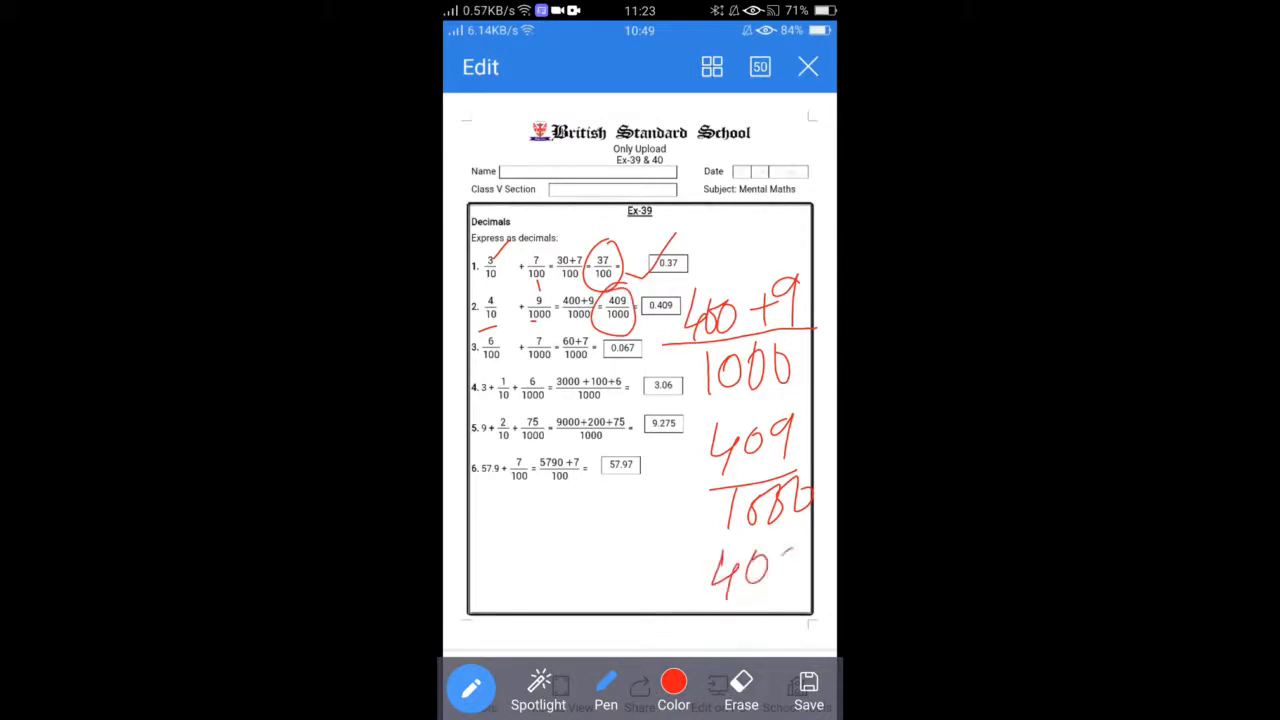
left_click_drag(760, 560, 790, 590)
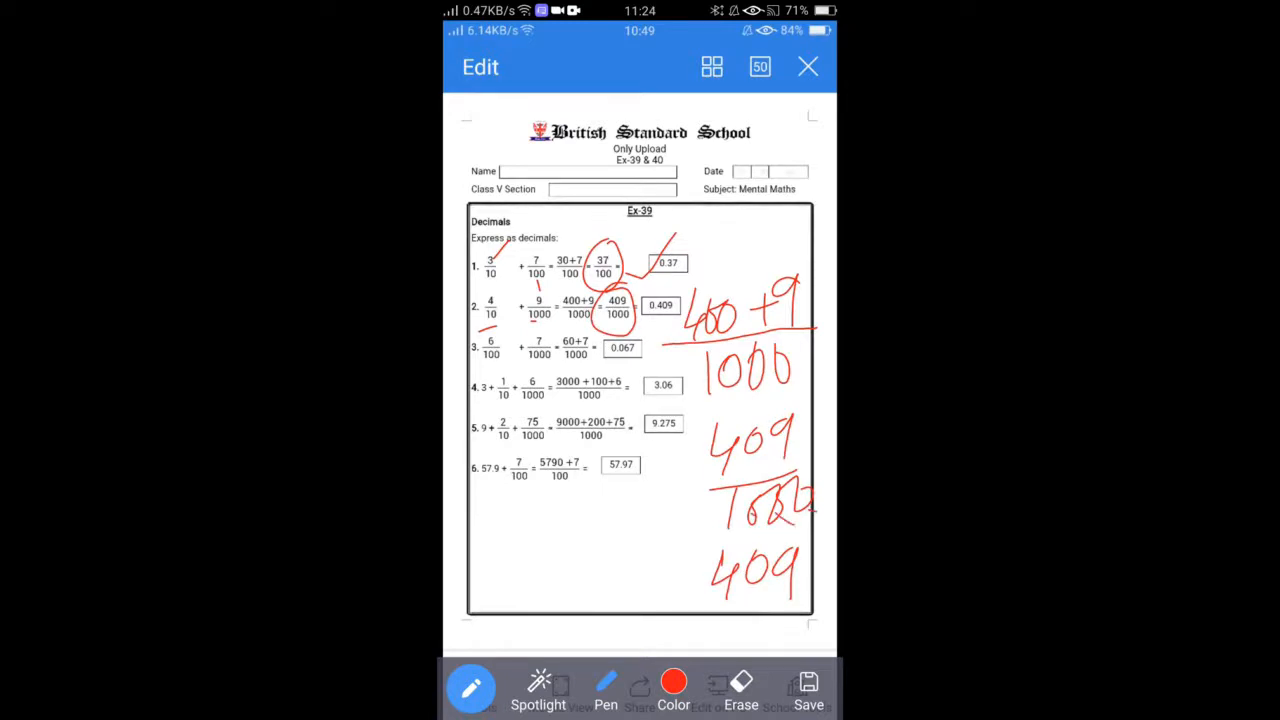
left_click_drag(740, 585, 810, 605)
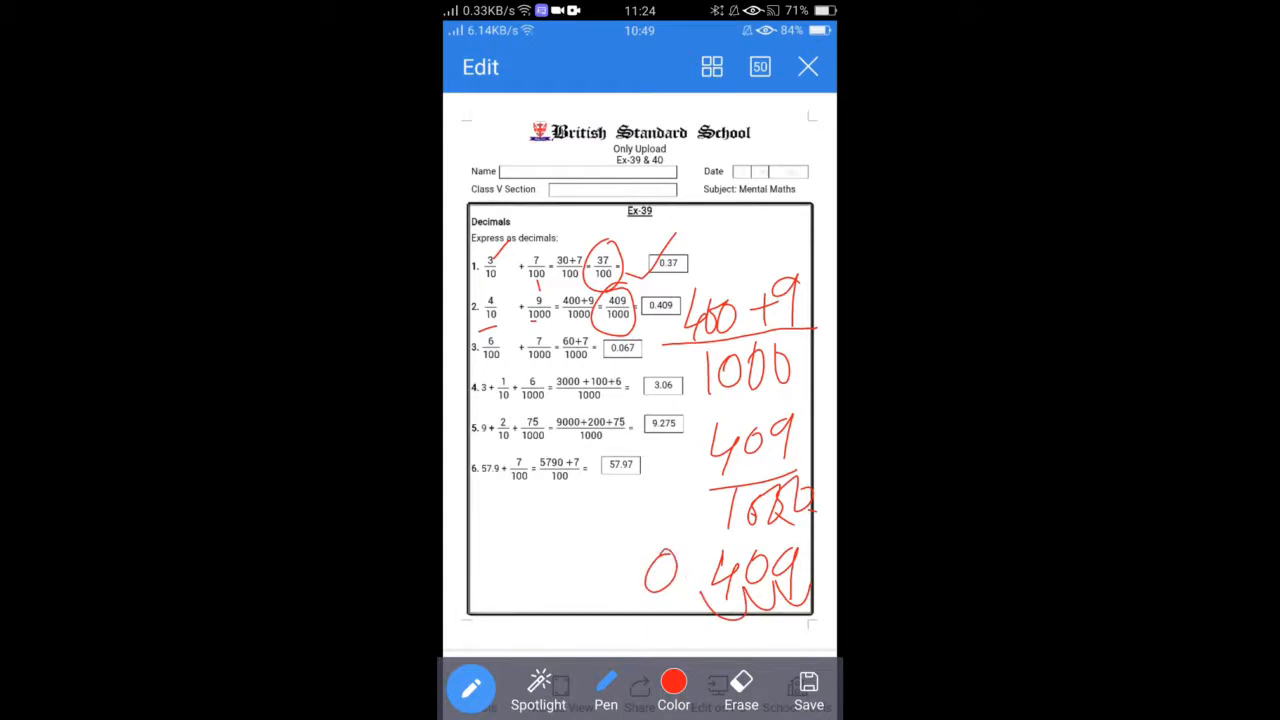
left_click_drag(670, 575, 690, 580)
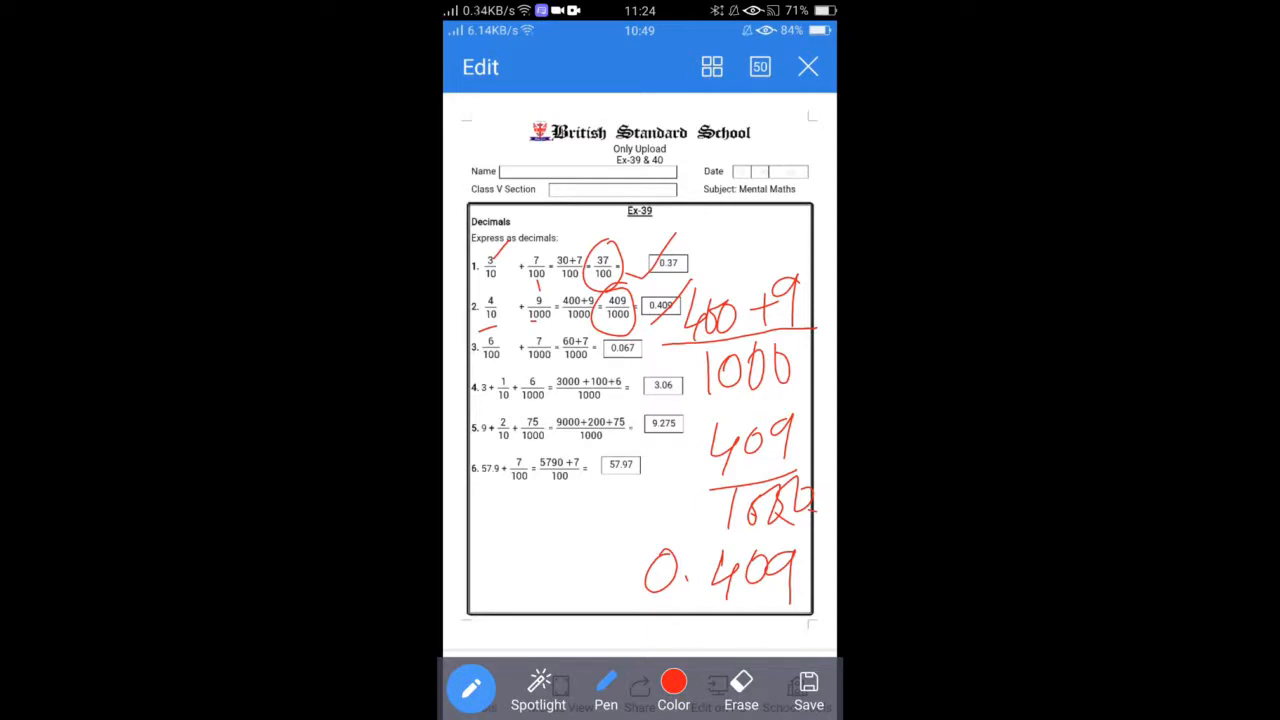
Start question 4's working by writing 3 + 1/10 + 6/1000
left_click_drag(483, 525, 510, 560)
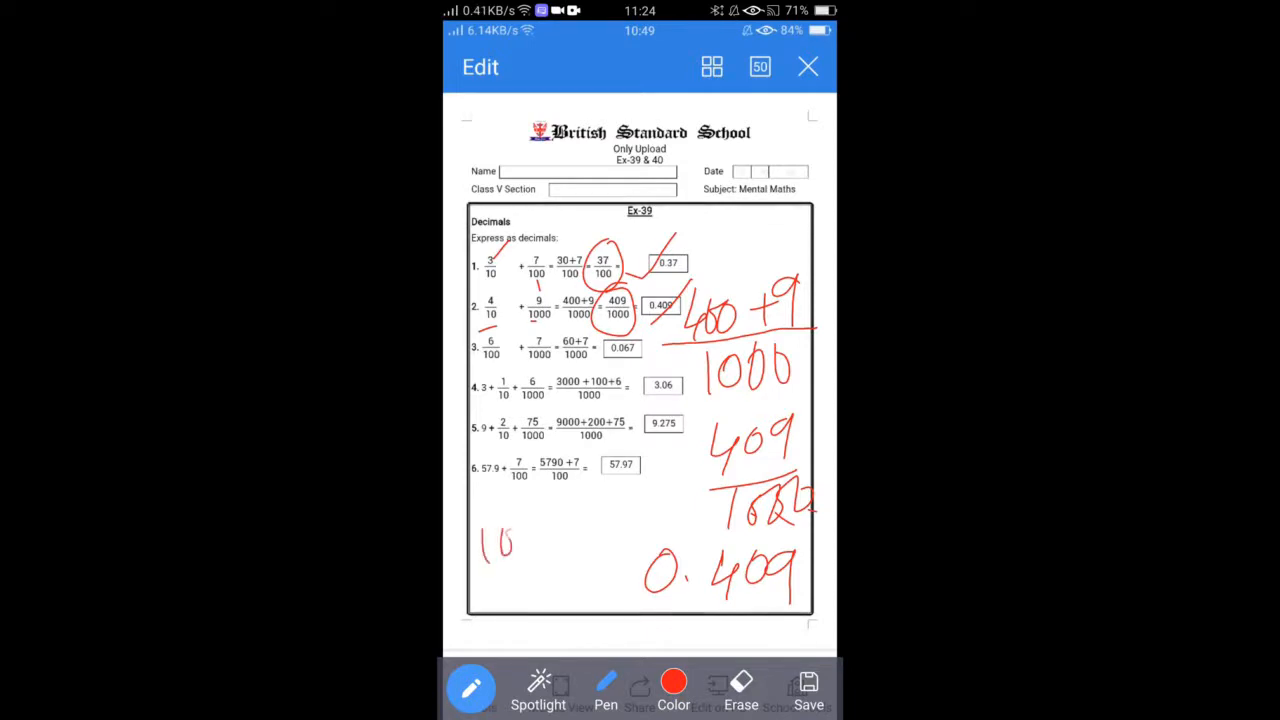
left_click_drag(485, 545, 625, 570)
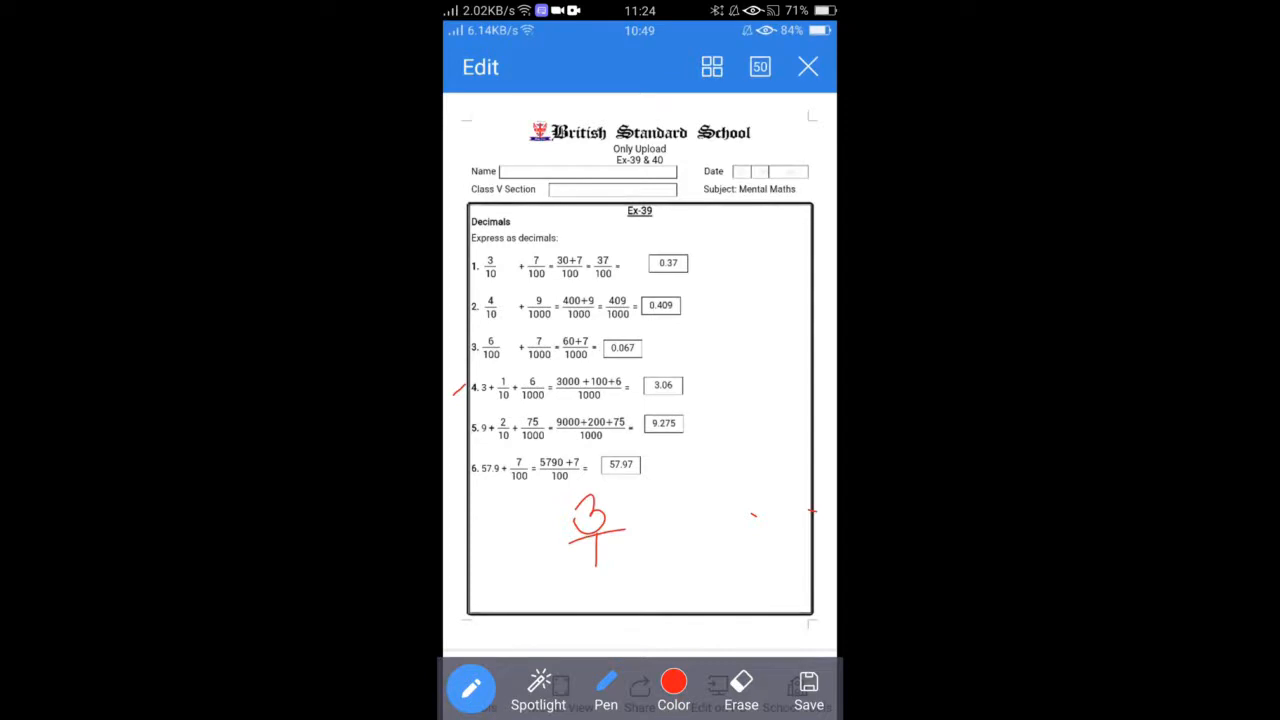
left_click_drag(625, 520, 680, 460)
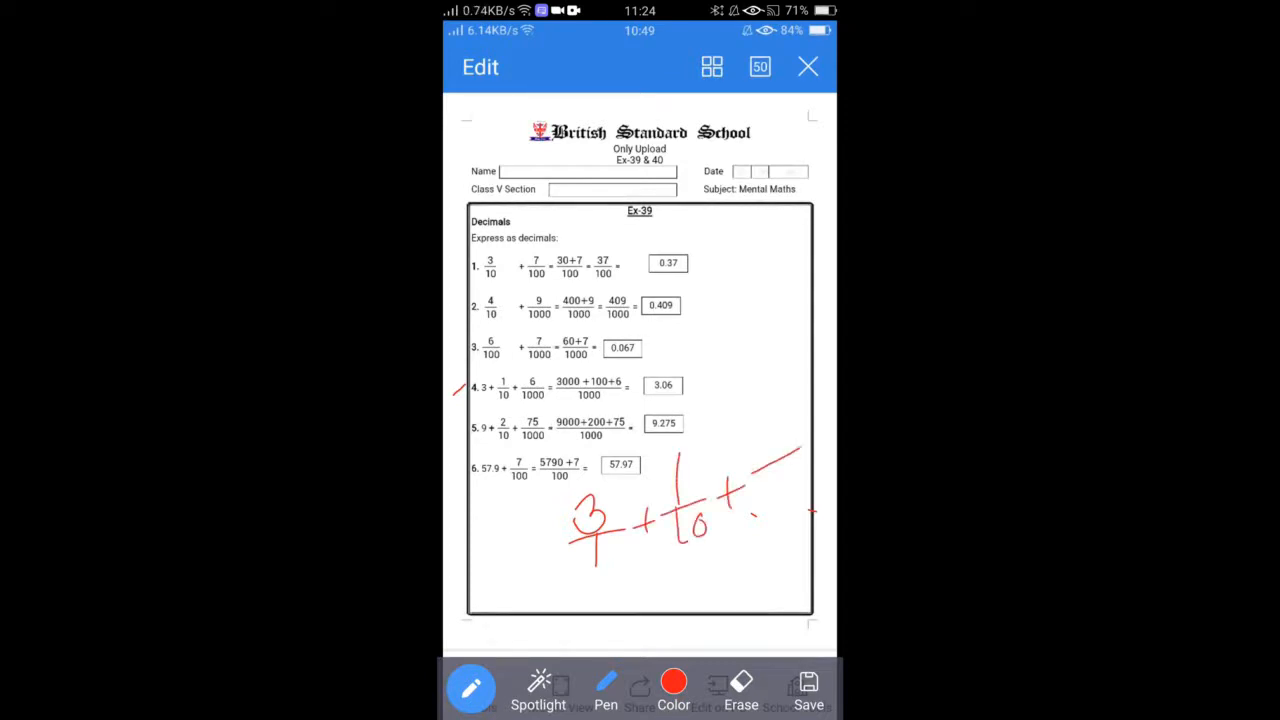
left_click_drag(770, 460, 835, 490)
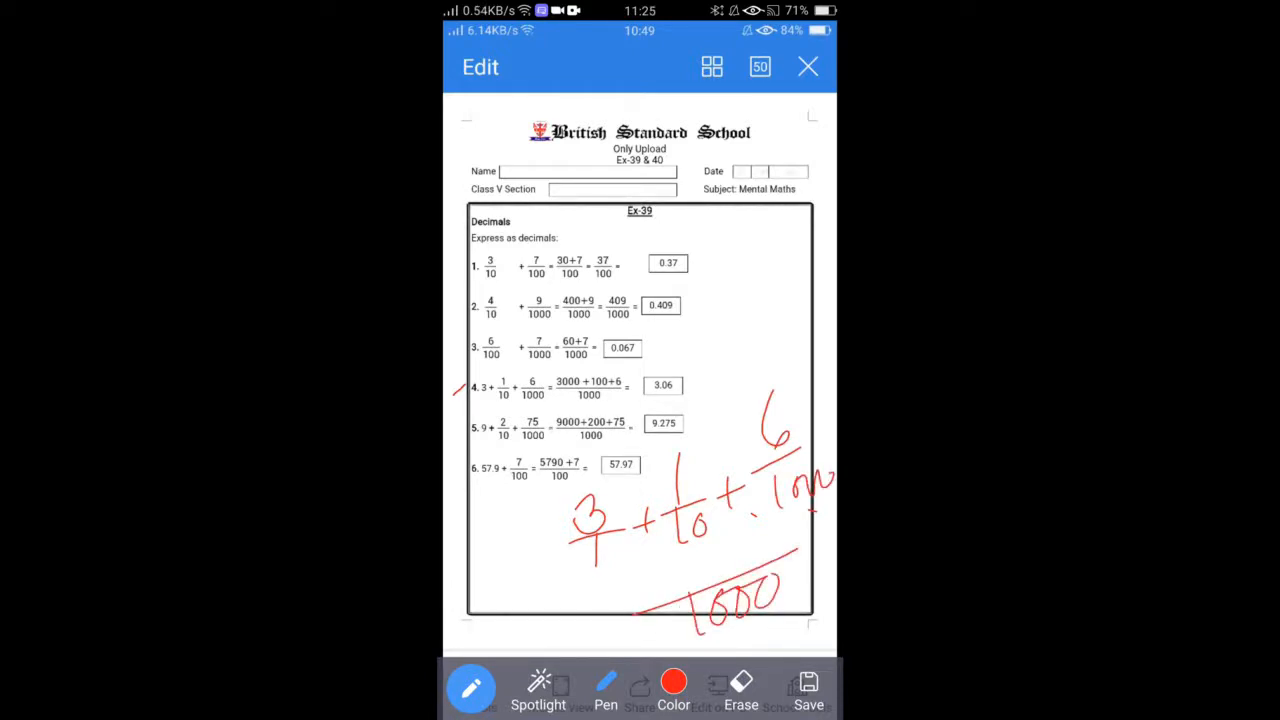
left_click_drag(640, 580, 620, 610)
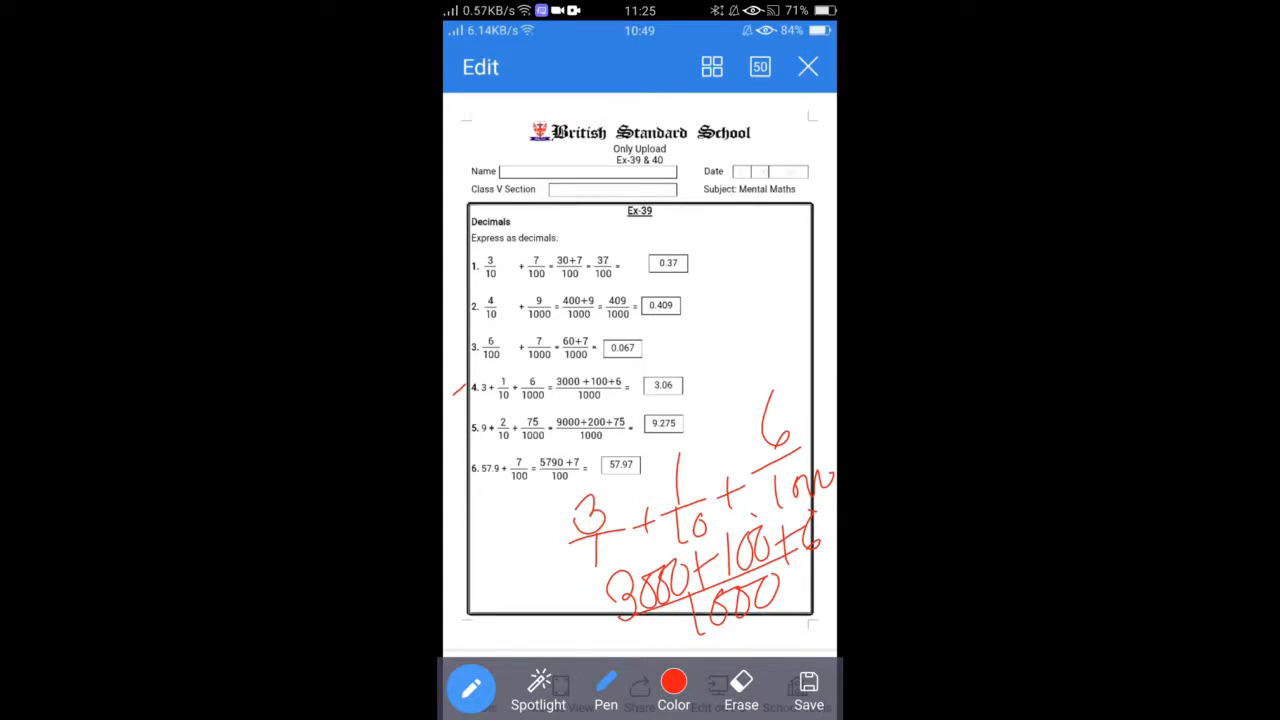
Add = 3106/1000 = 3.106 in the margin and mark question 4's answer
left_click_drag(625, 390, 648, 375)
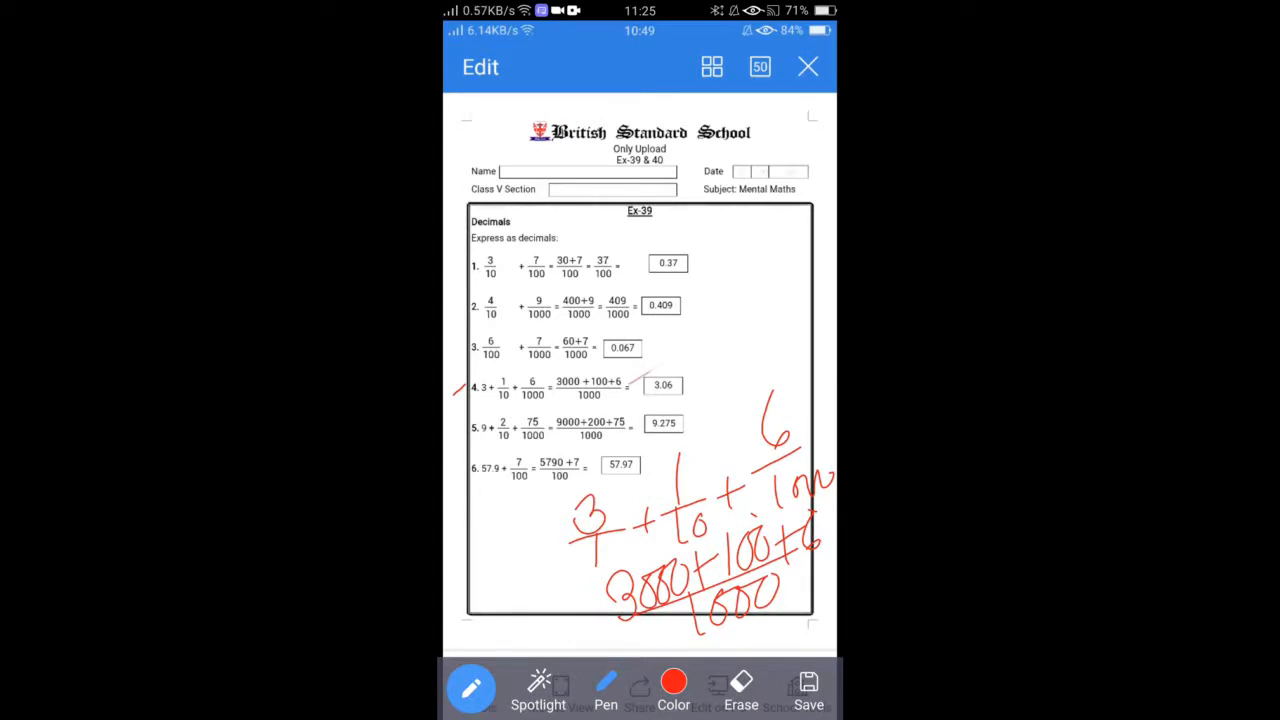
left_click_drag(700, 390, 780, 320)
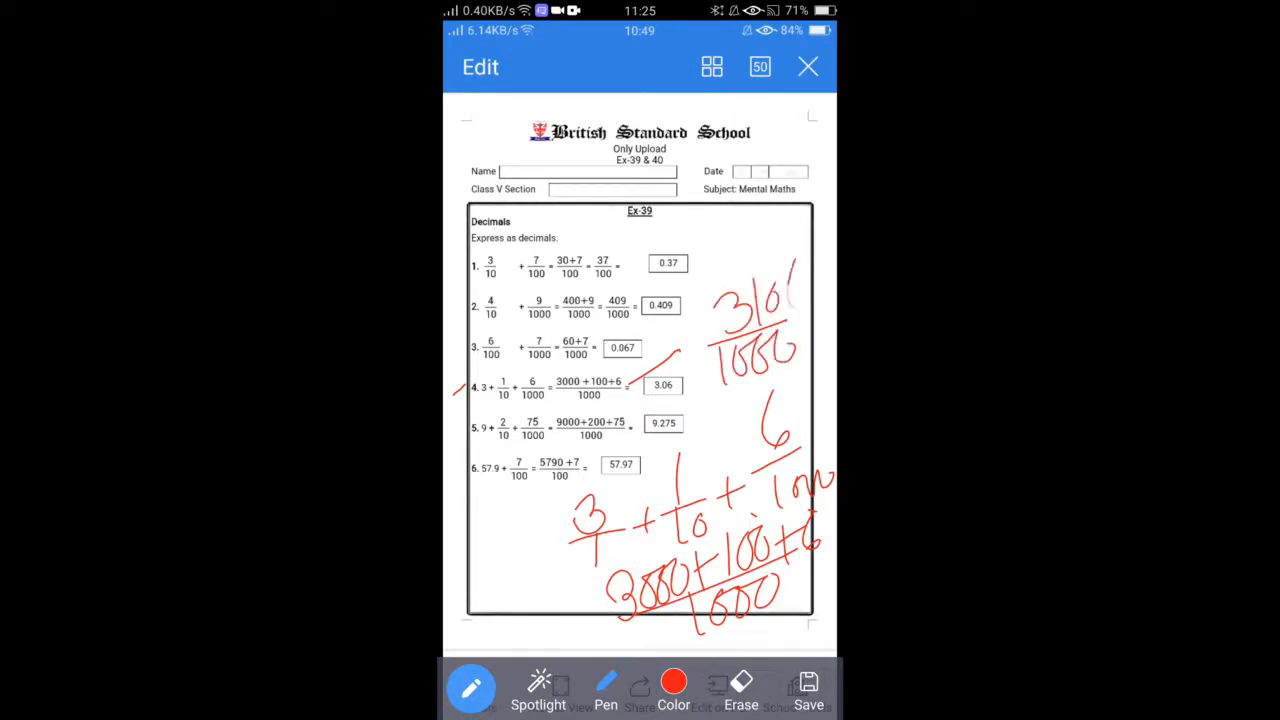
left_click_drag(790, 270, 815, 300)
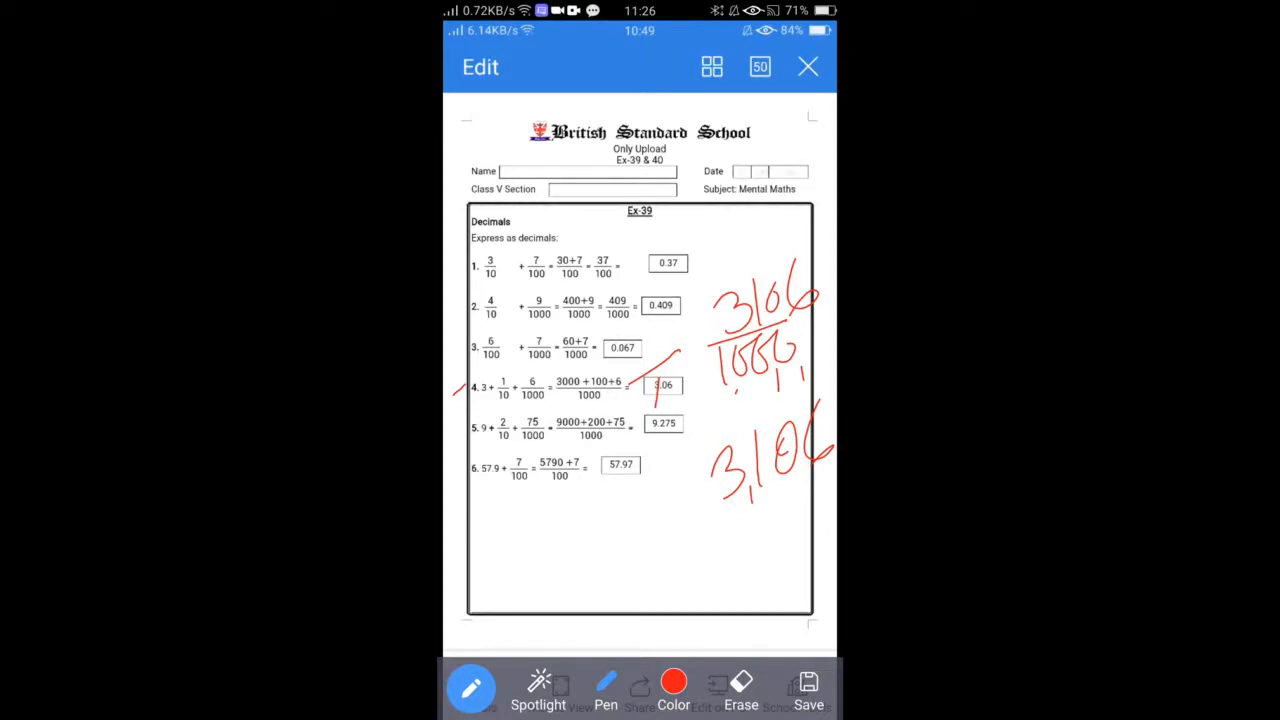
left_click_drag(475, 490, 505, 483)
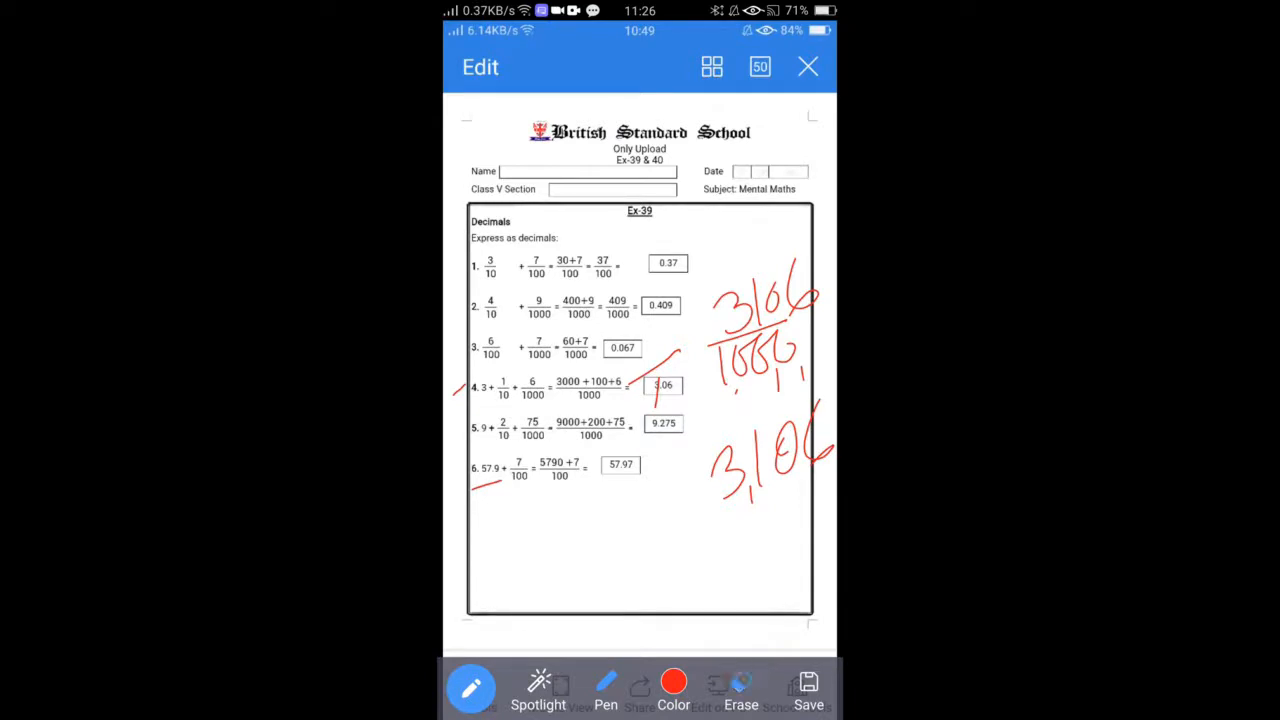
Erase the old margin notes, then circle 57.9 and 7/100 and write 0.07
left_click(740, 690)
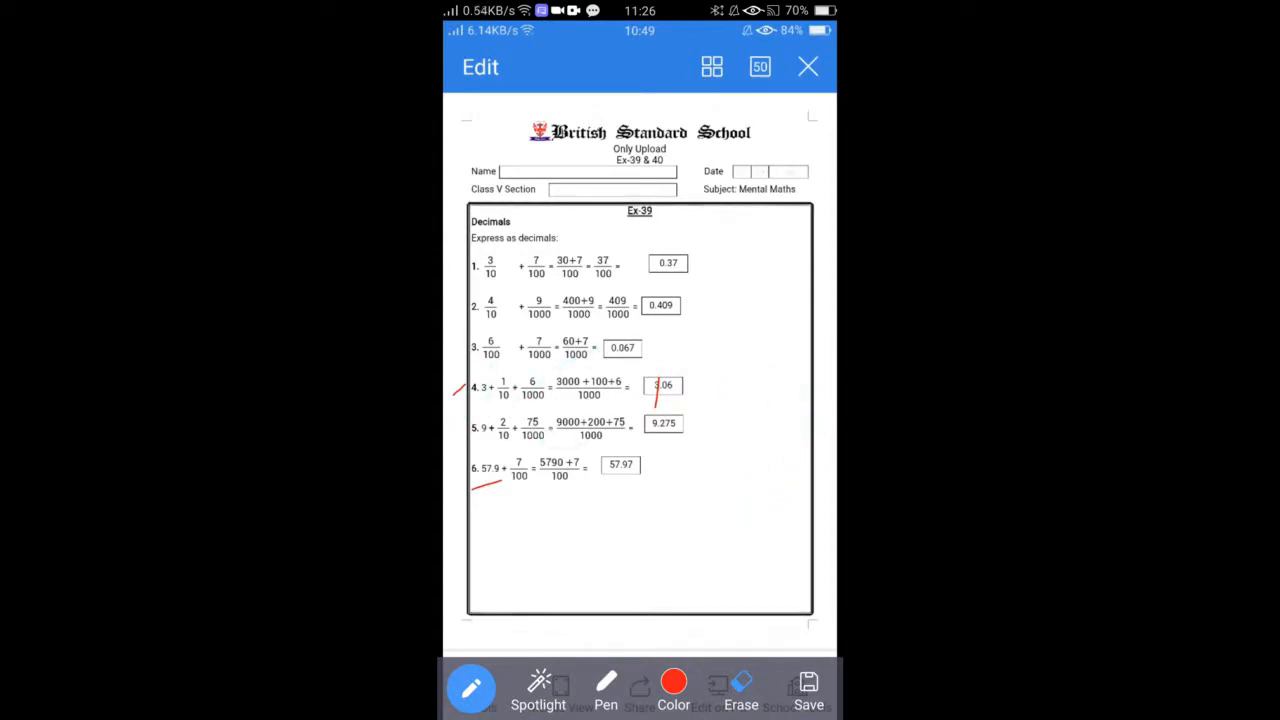
left_click(606, 688)
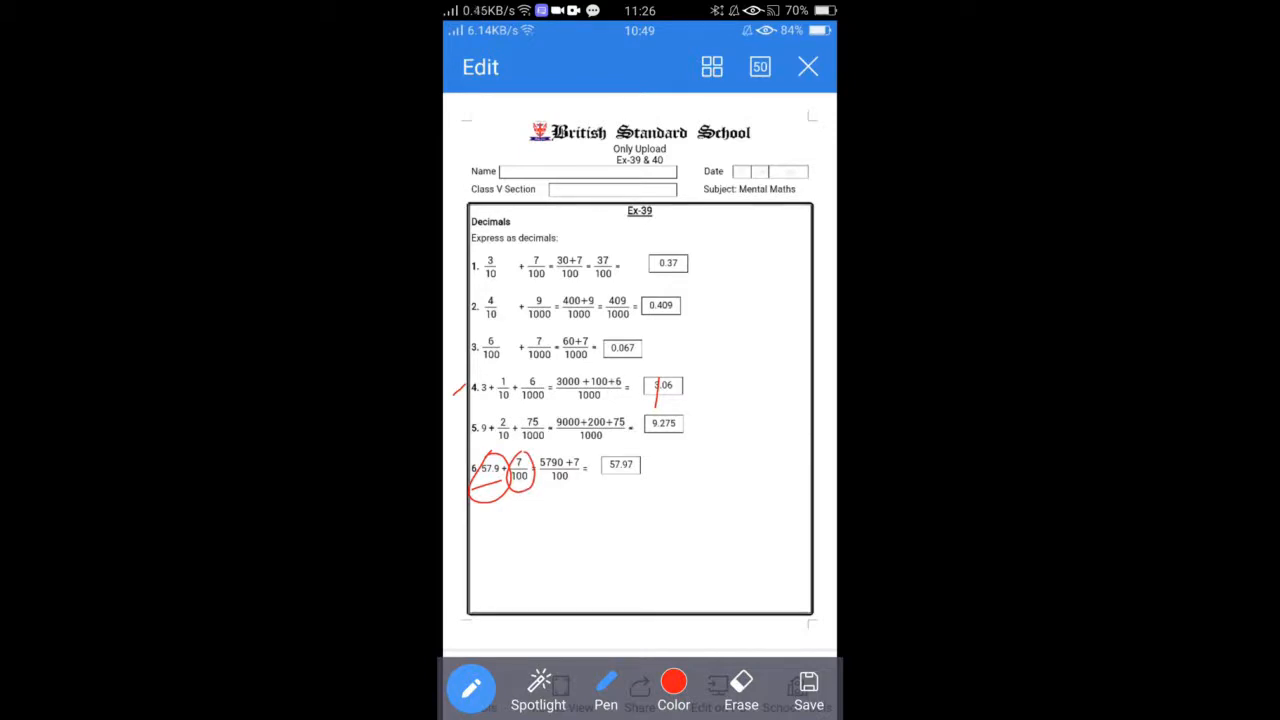
left_click_drag(560, 520, 545, 560)
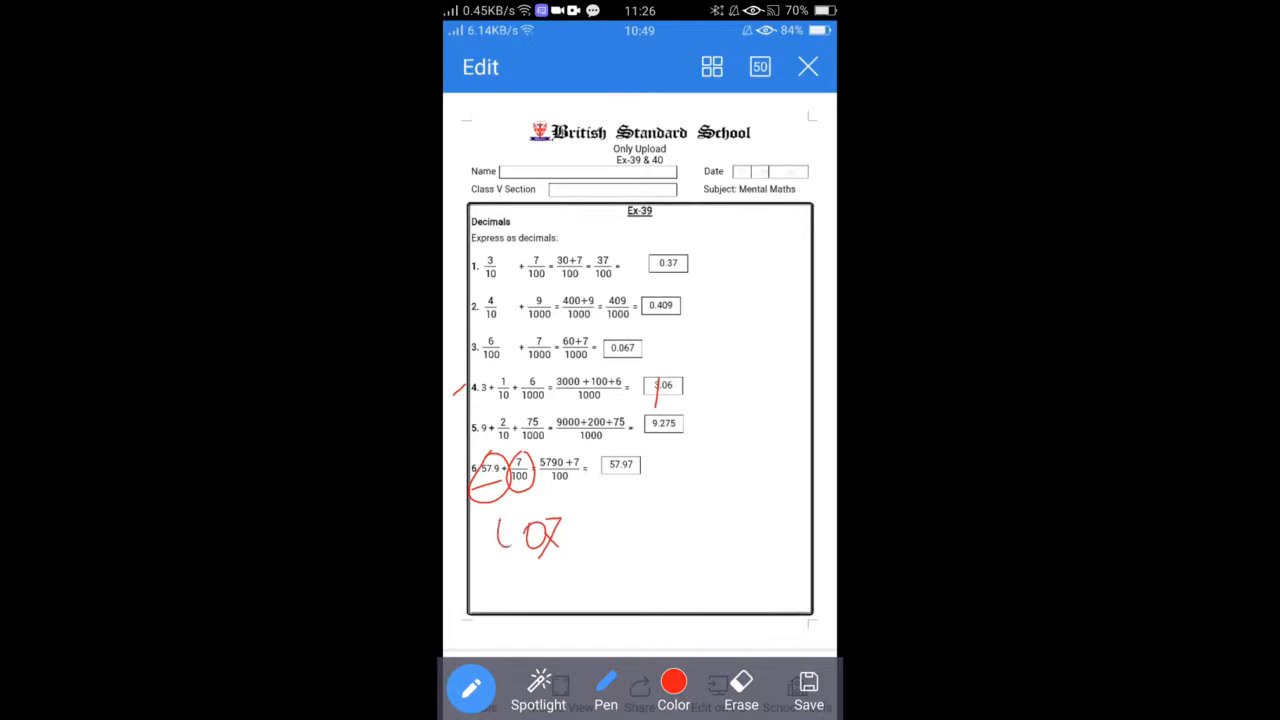
left_click_drag(500, 545, 520, 560)
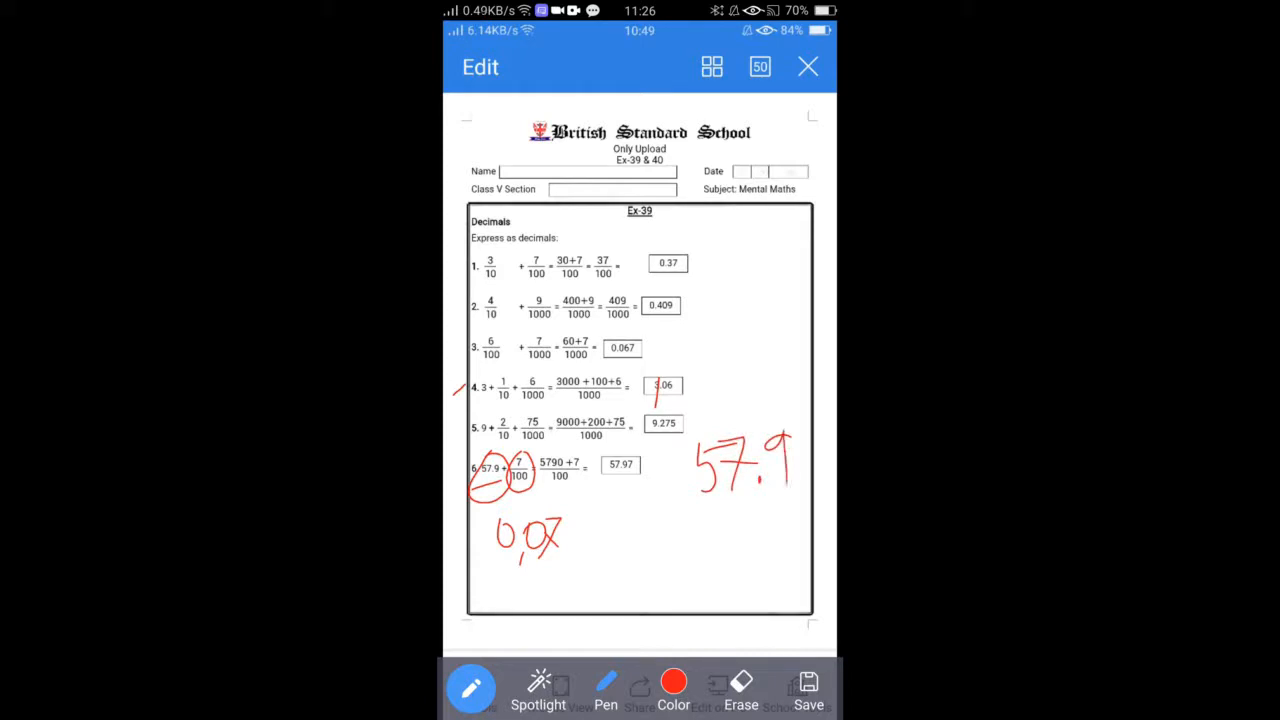
Work the column addition 57.9 + 0.07 = 57.97 in the margin
left_click_drag(745, 505, 730, 535)
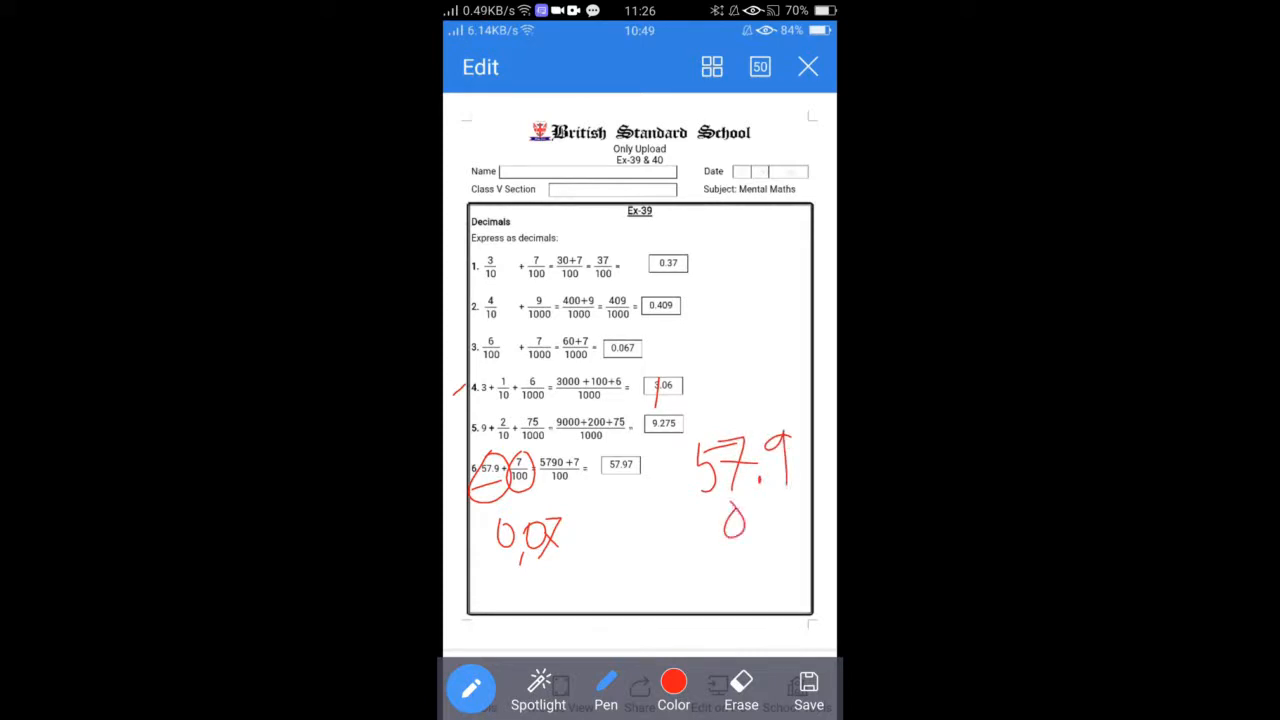
left_click_drag(730, 520, 820, 525)
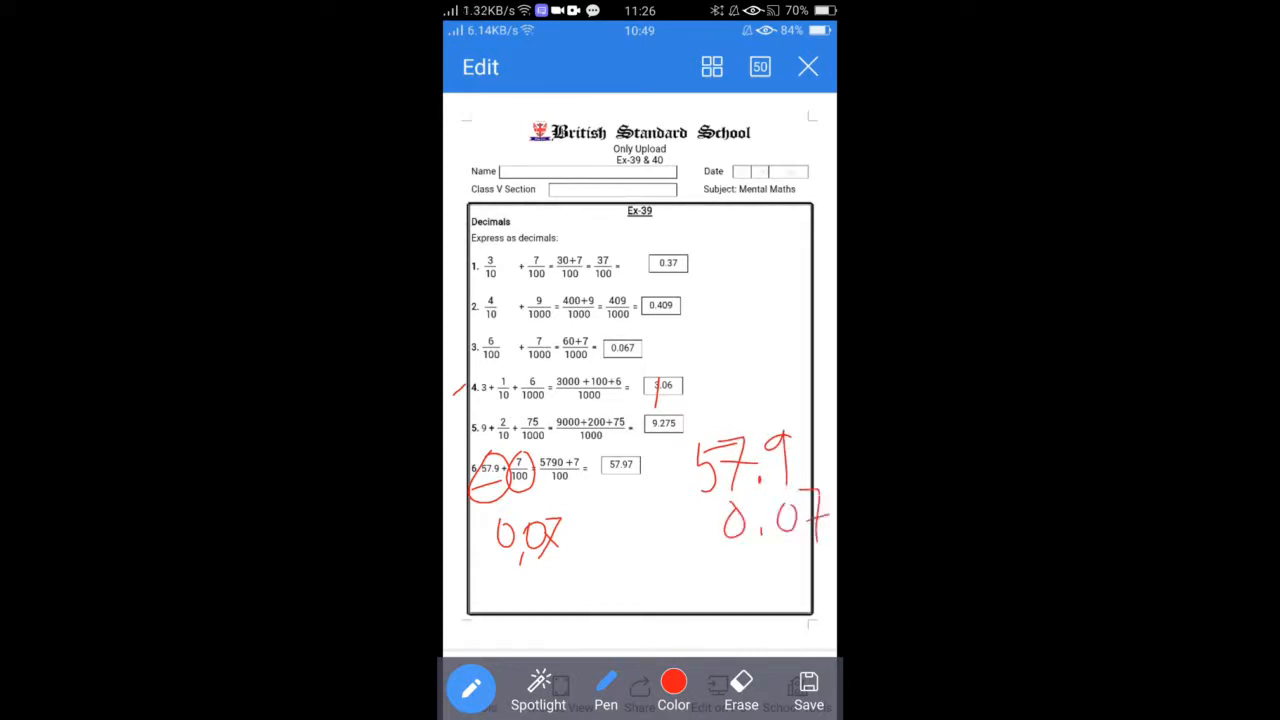
left_click_drag(715, 575, 835, 550)
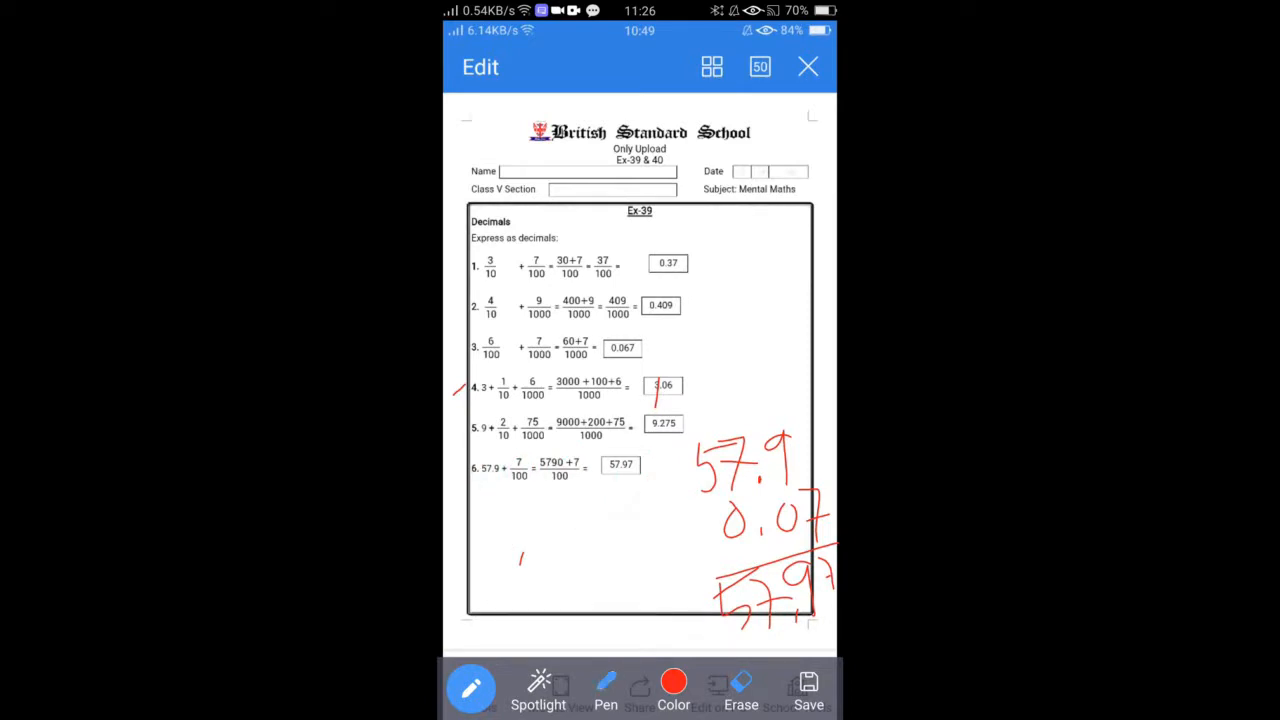
left_click_drag(478, 500, 510, 470)
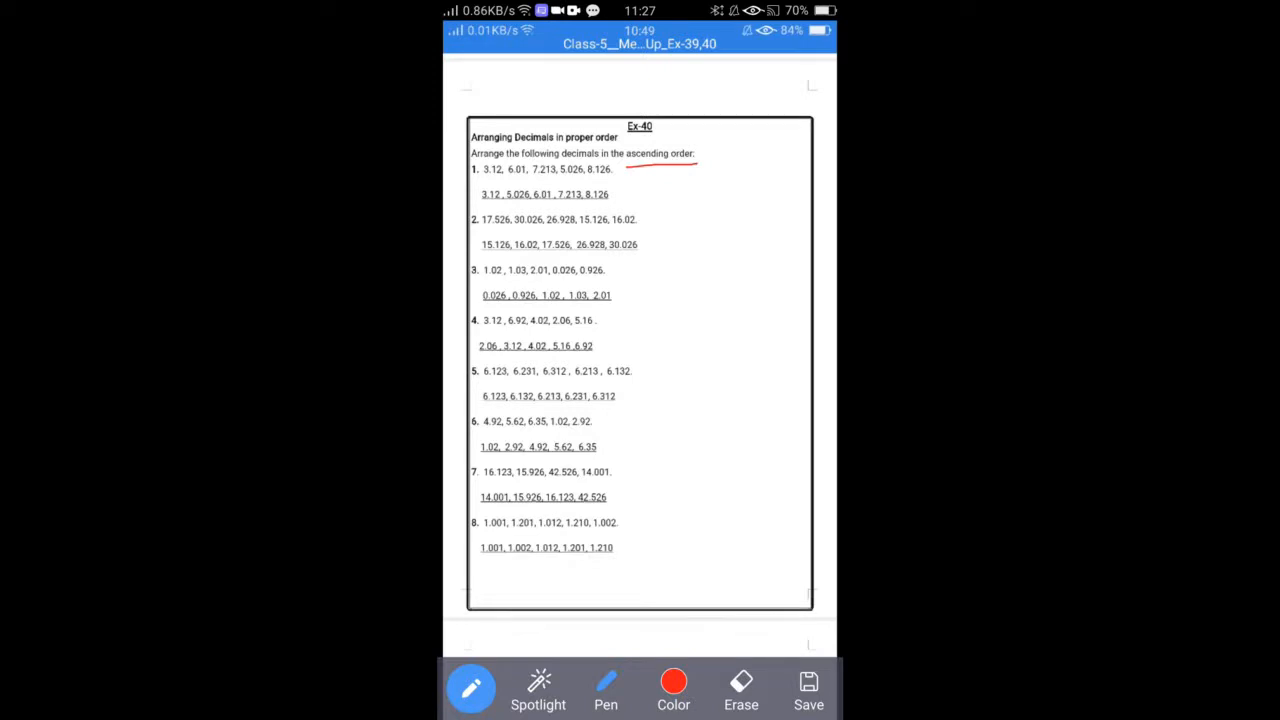
Copy question 1's decimals 3.12, 6.01, 7.213, 5.026 into the margin and tick them off
left_click_drag(690, 290, 685, 325)
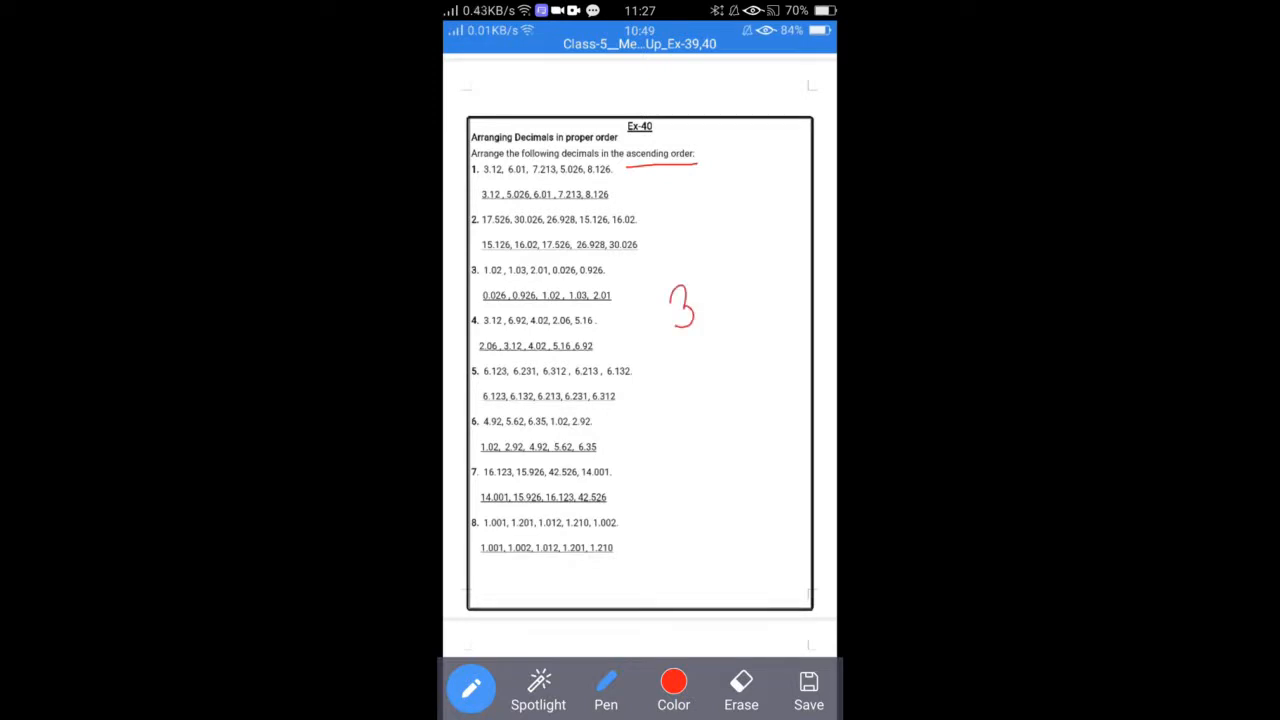
left_click_drag(690, 310, 770, 270)
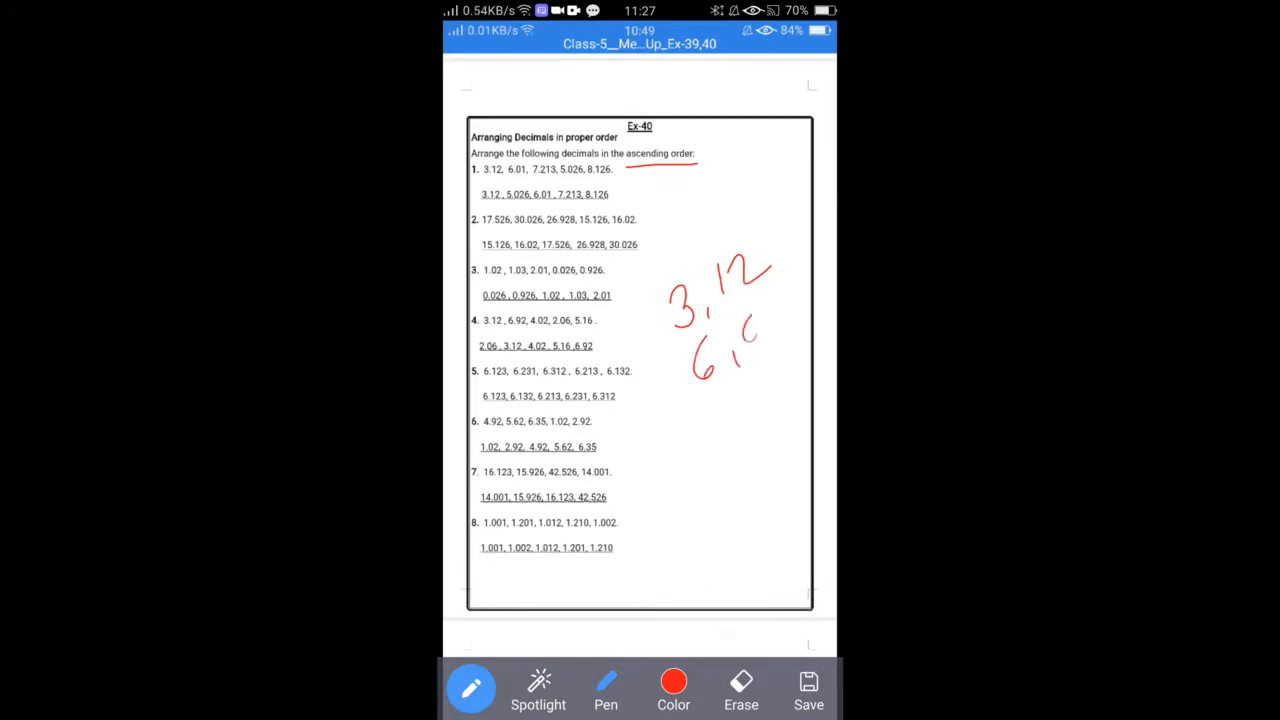
left_click_drag(760, 320, 740, 420)
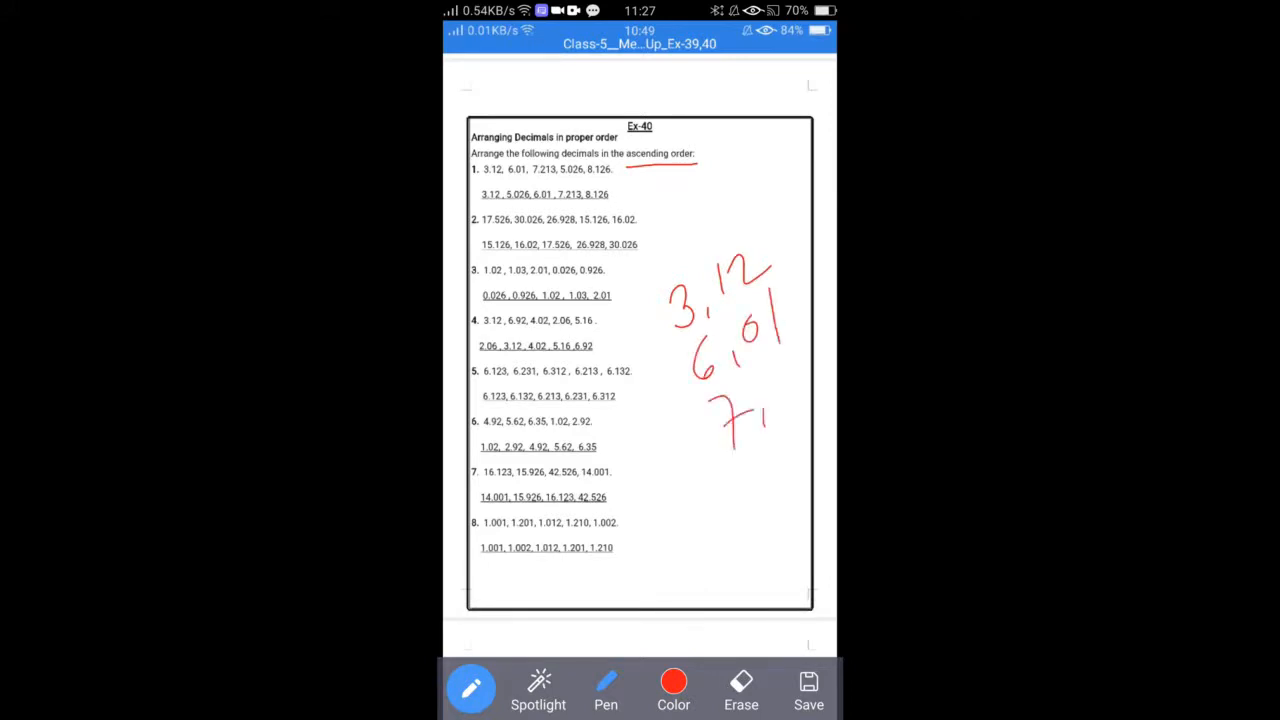
left_click_drag(760, 400, 825, 365)
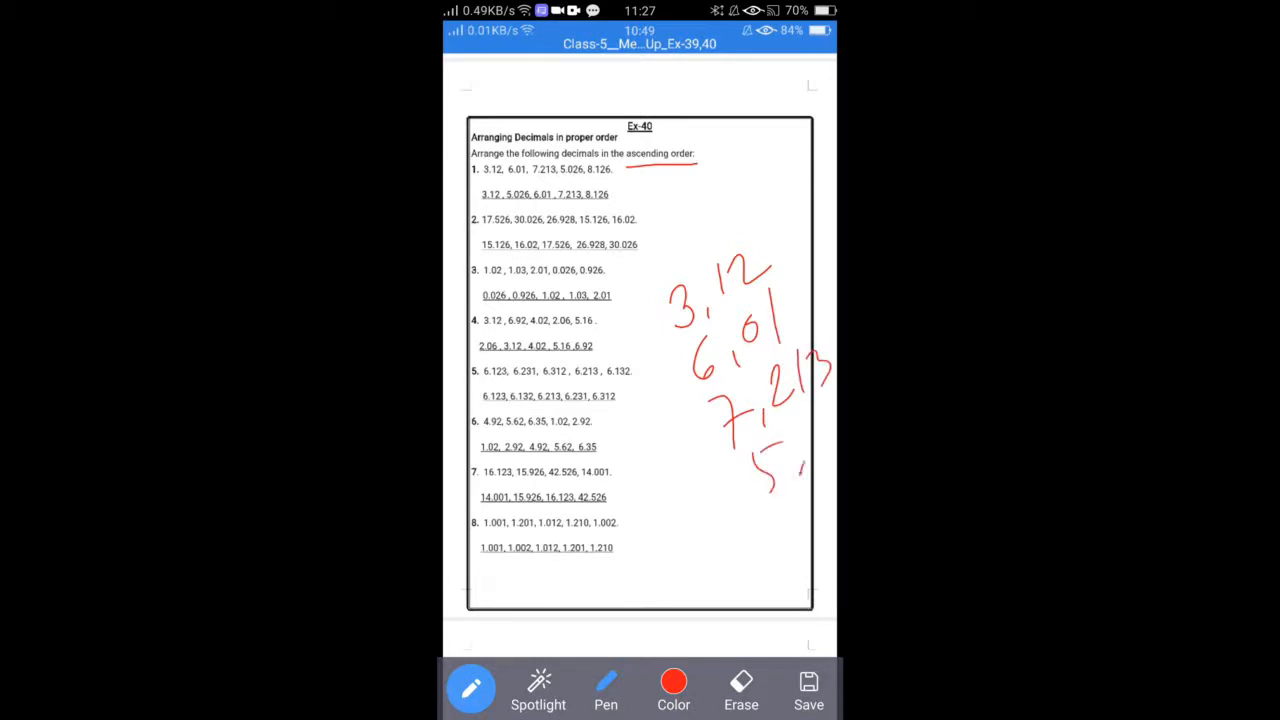
left_click_drag(780, 460, 810, 440)
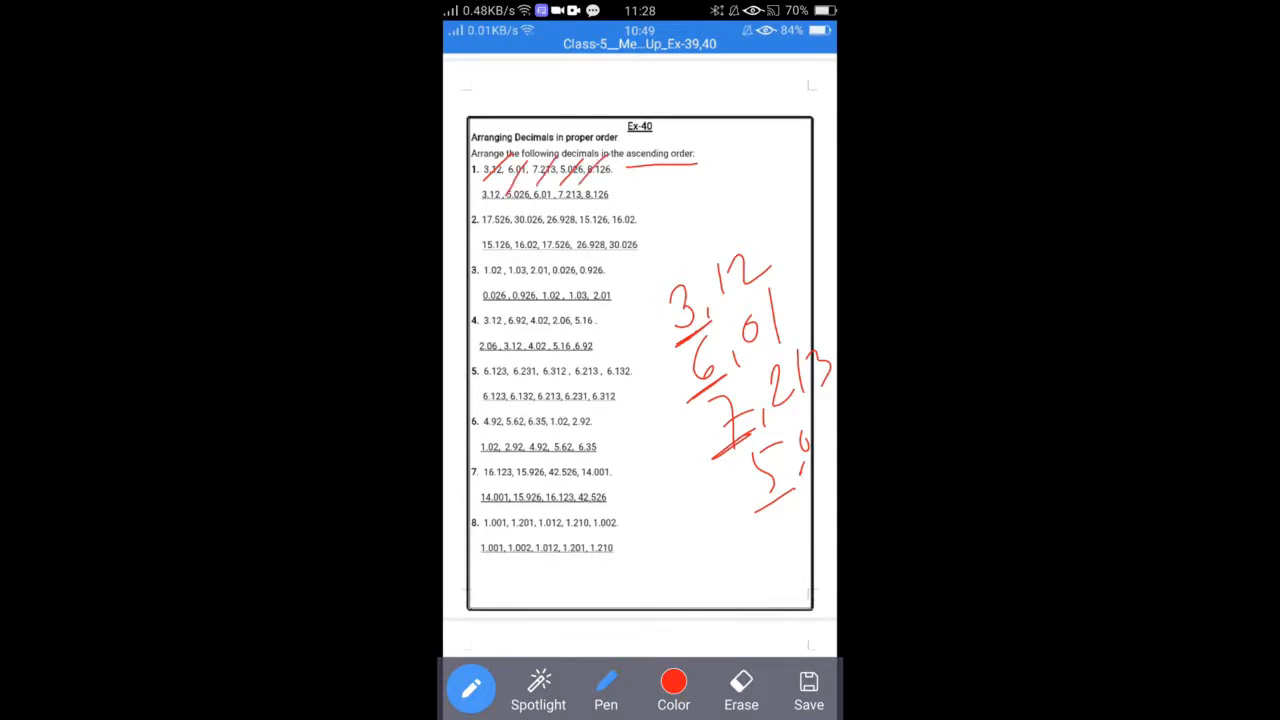
left_click_drag(695, 385, 790, 330)
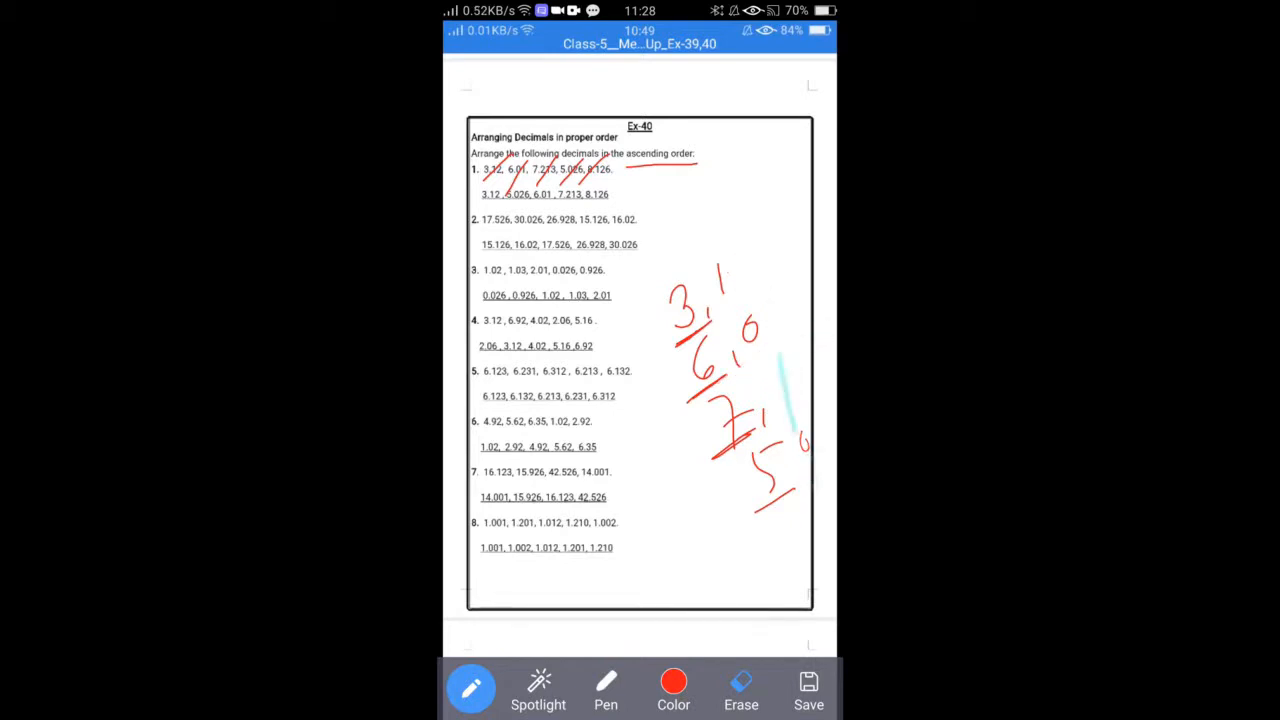
Erase question 1's notes, slash questions 2–3, write 0.026 and 0.926, and circle 1.02
left_click(741, 685)
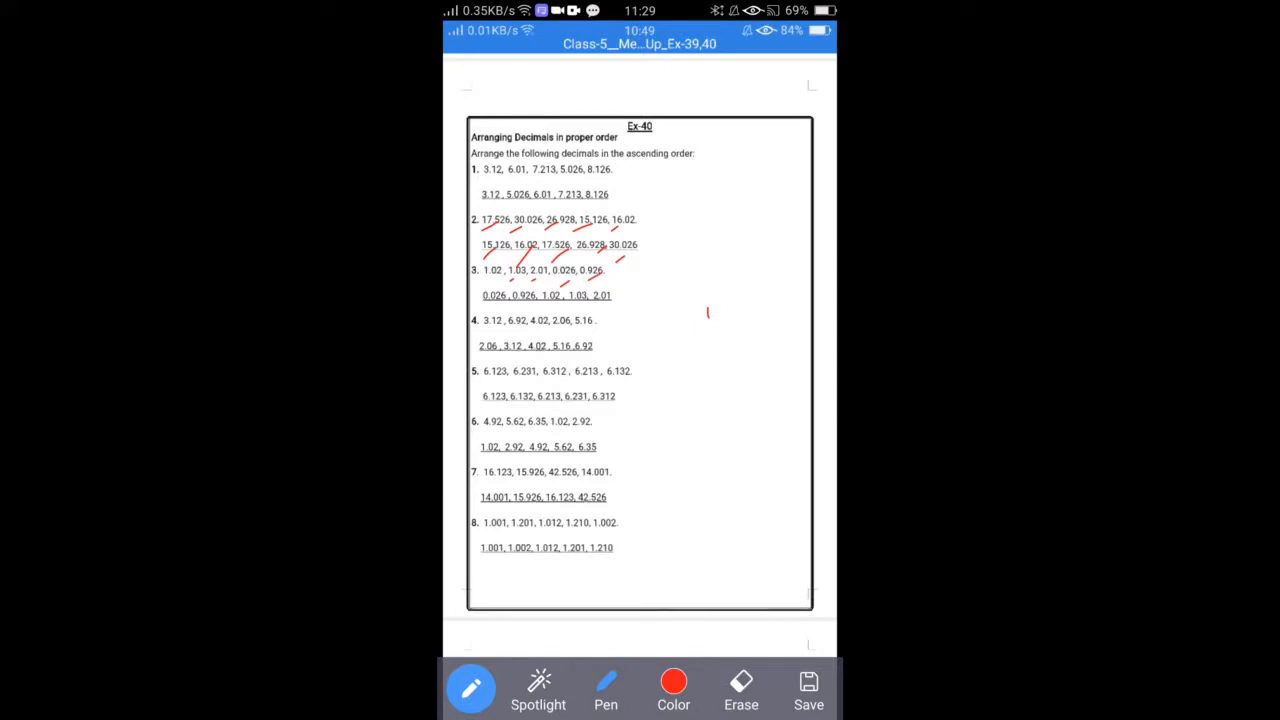
left_click_drag(658, 400, 670, 432)
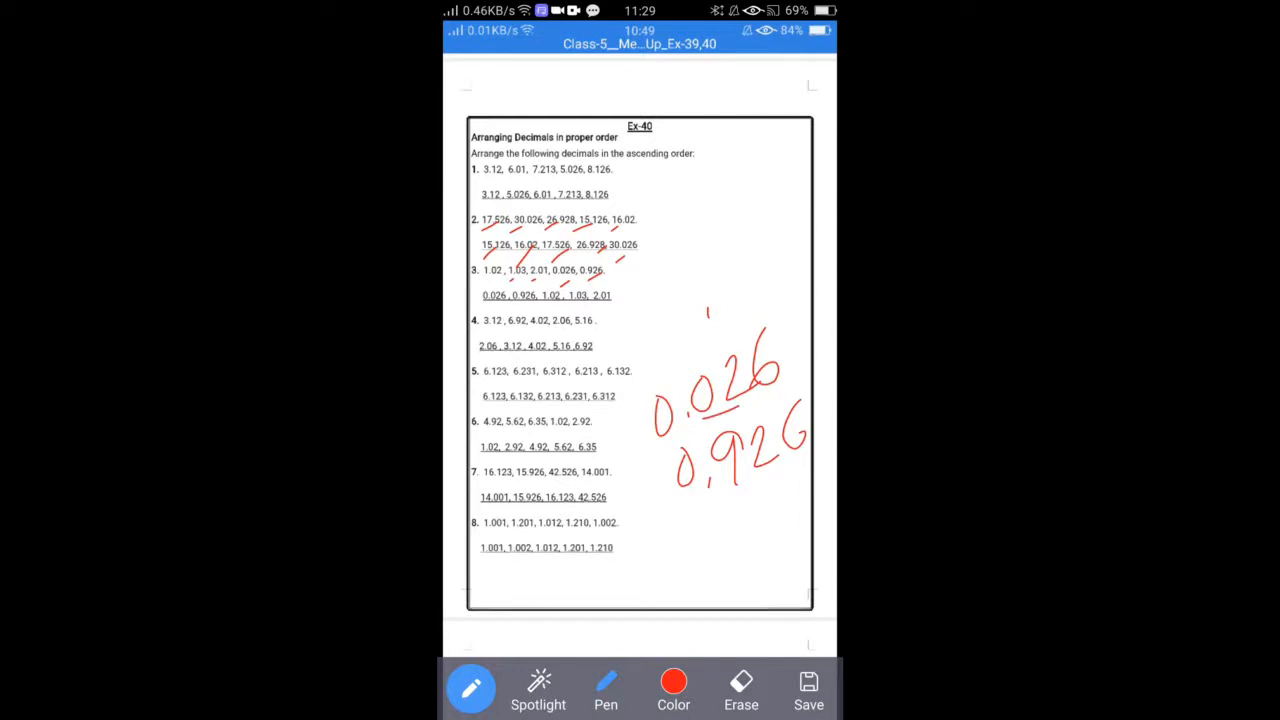
left_click_drag(730, 503, 785, 483)
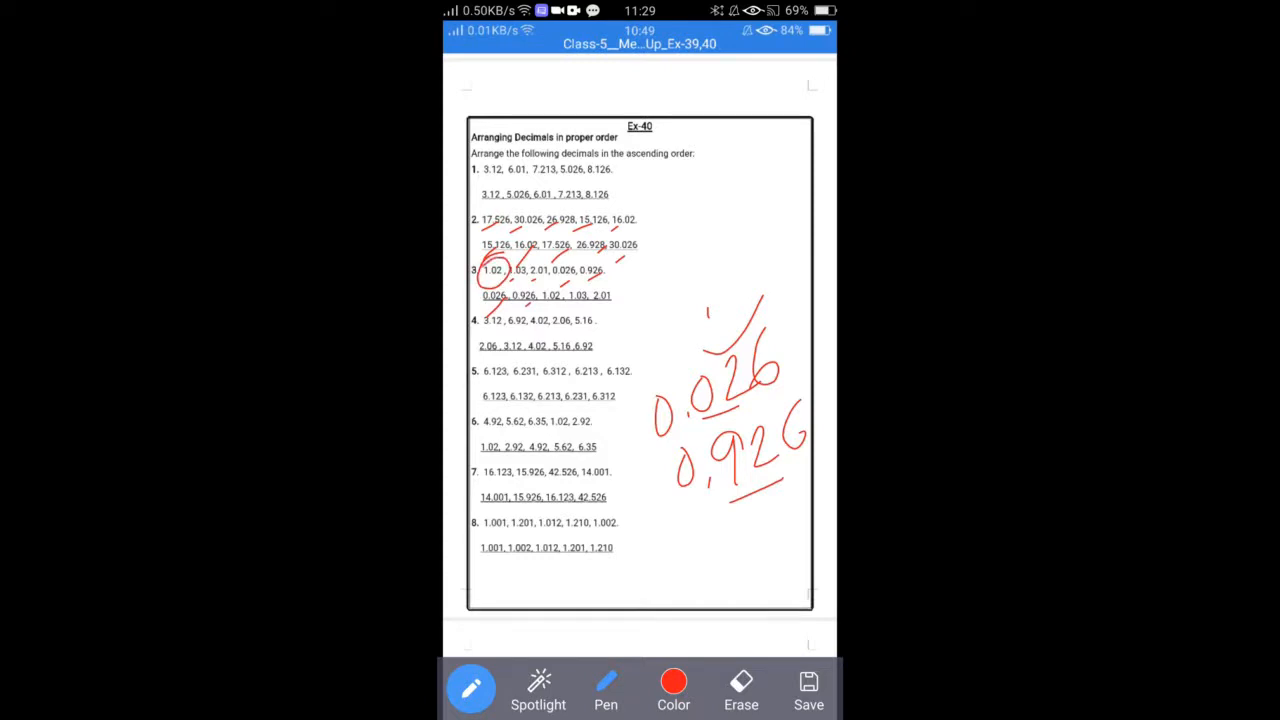
left_click_drag(500, 260, 520, 285)
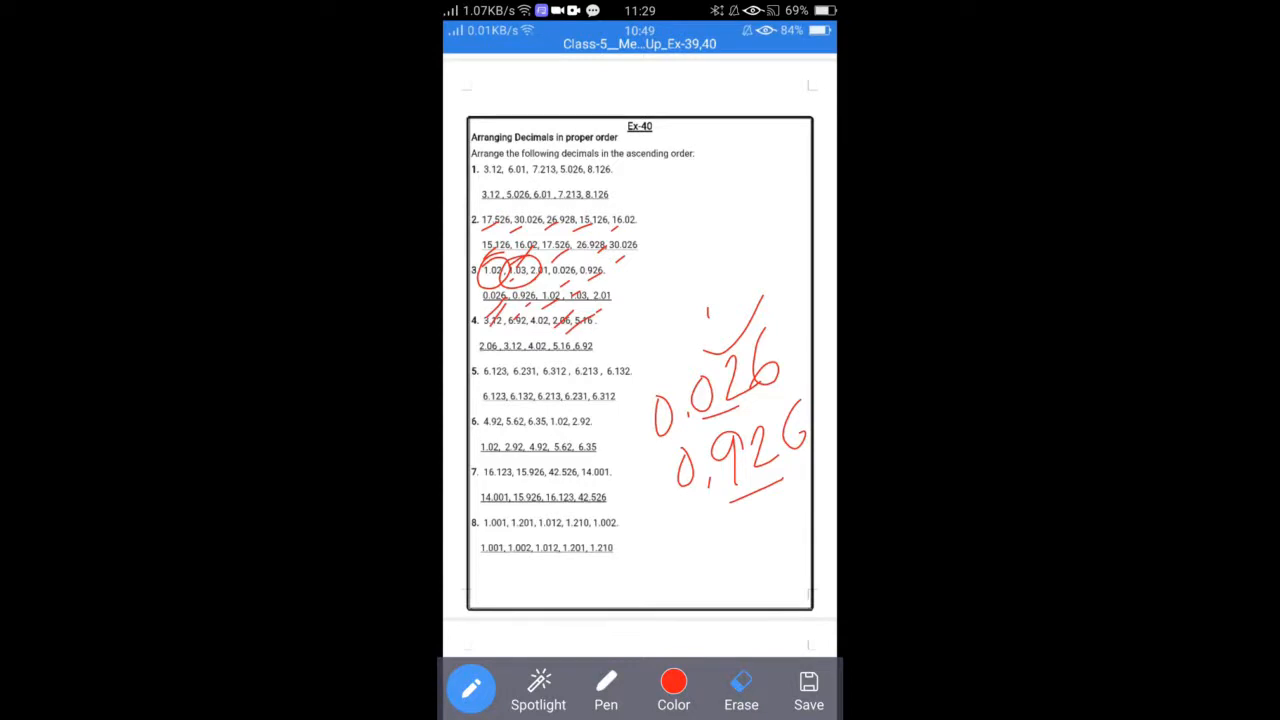
Erase all annotations and choose the plain Pen from the Pen/Highlighter popup
left_click(741, 690)
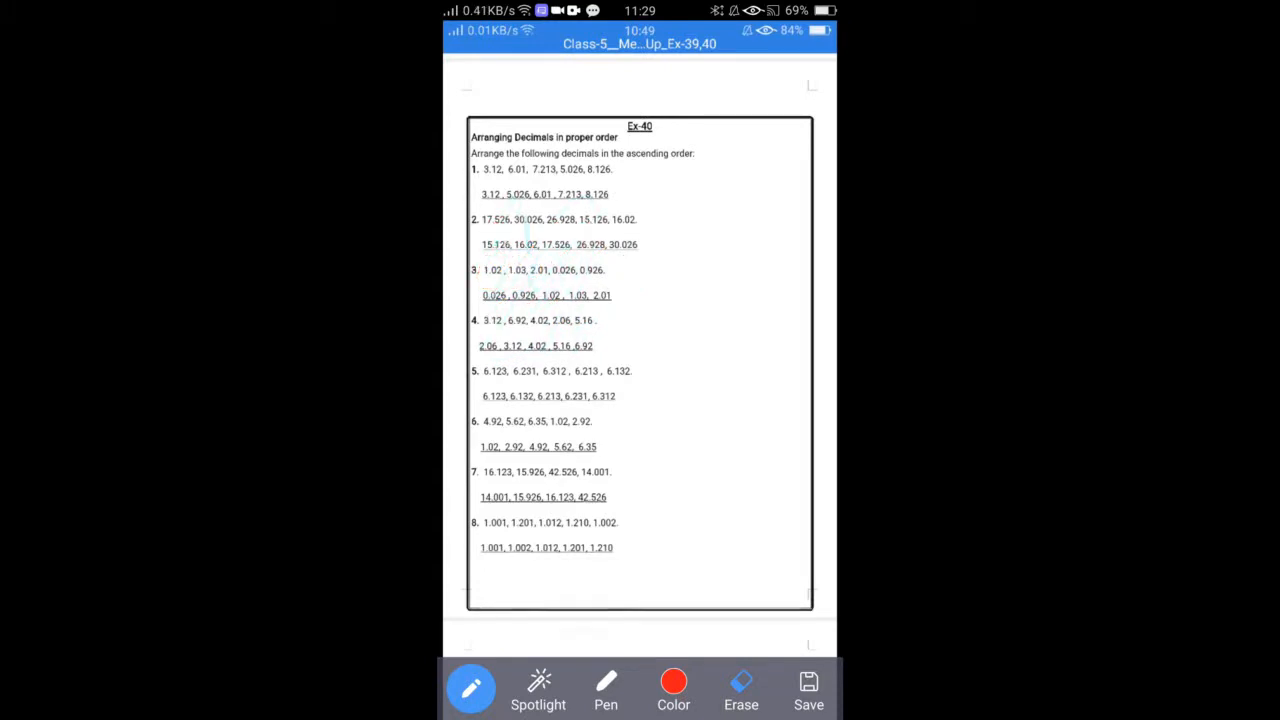
left_click(605, 688)
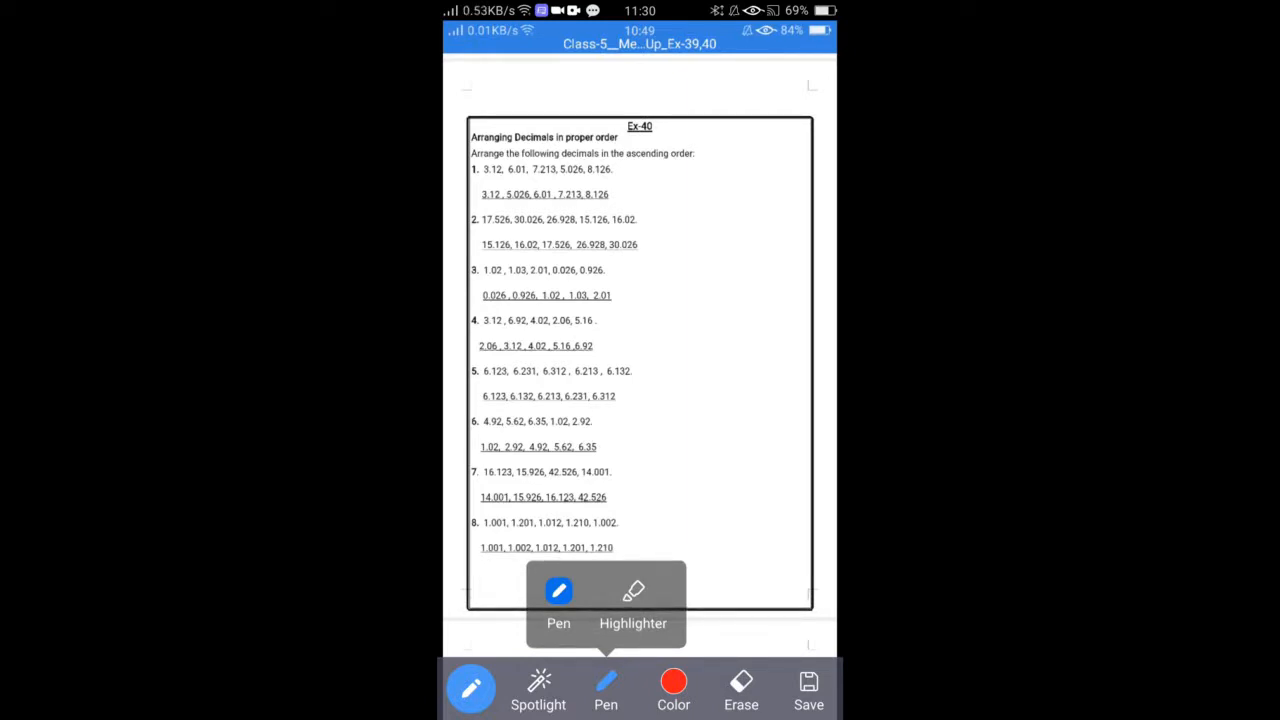
left_click(606, 688)
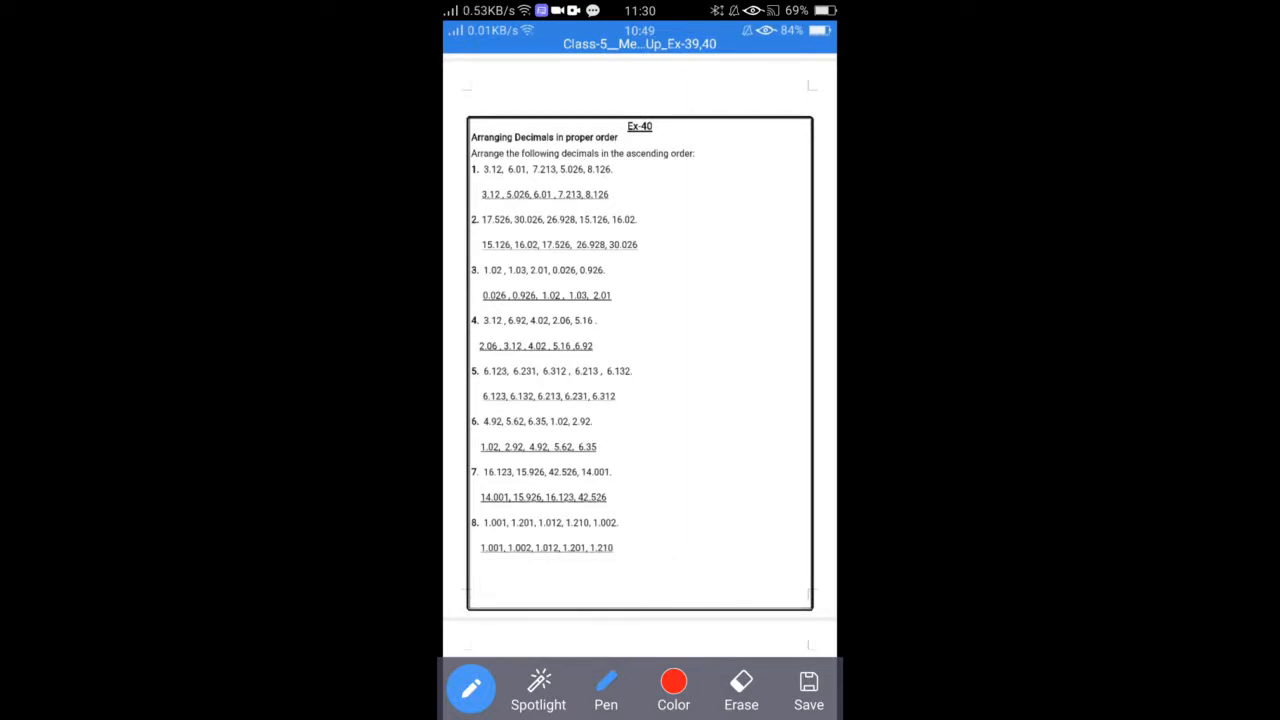
Write question 8's decimals 1.001, 1.201 and 1.012 in the margin
left_click_drag(690, 290, 700, 305)
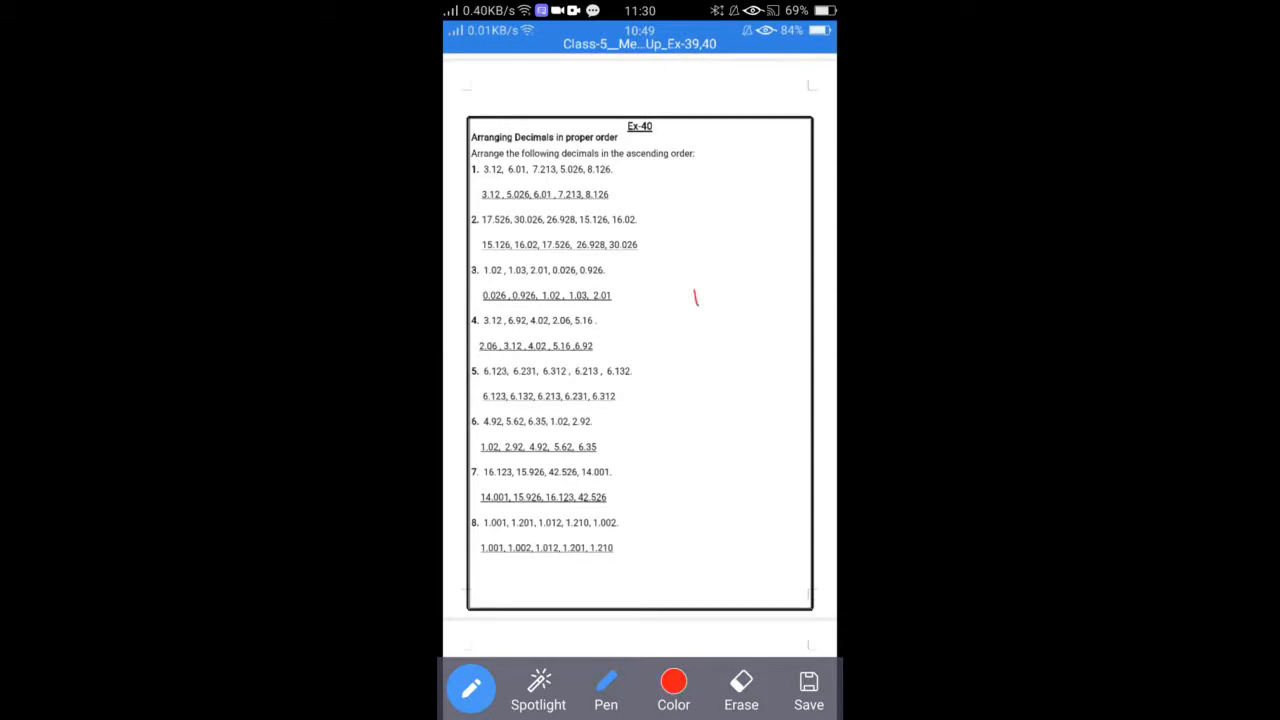
left_click_drag(693, 295, 740, 275)
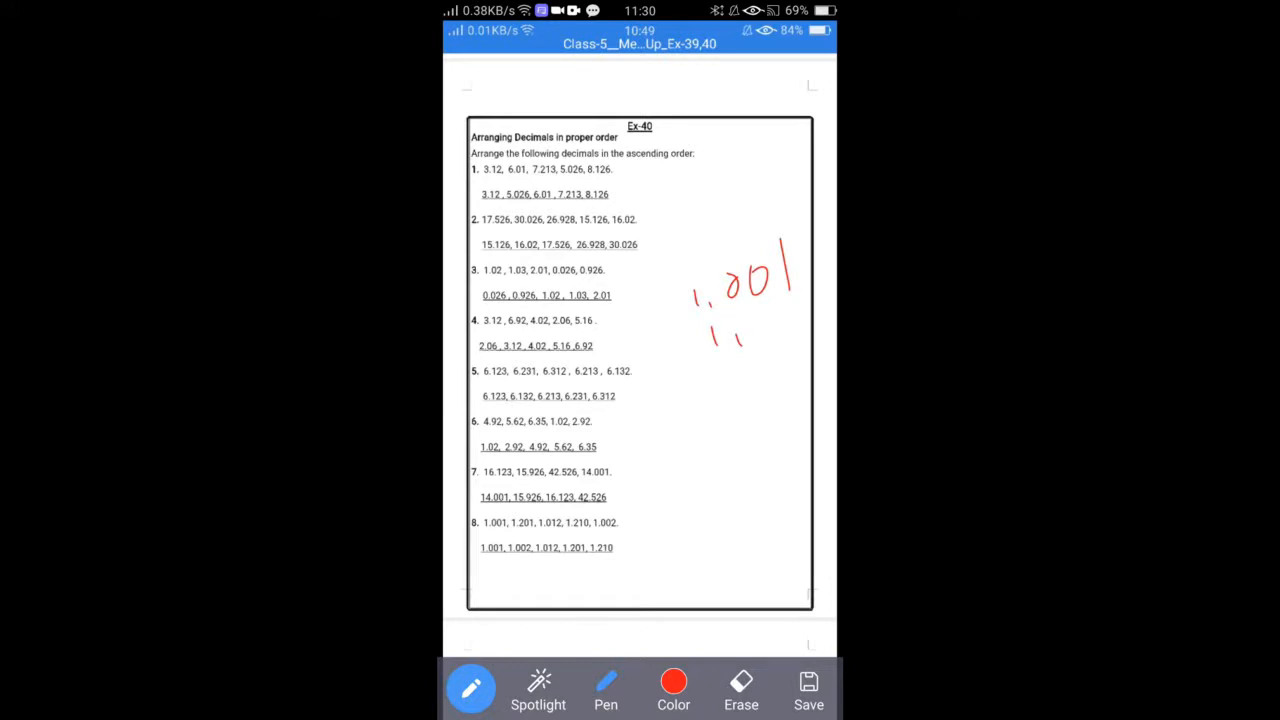
left_click_drag(745, 320, 800, 325)
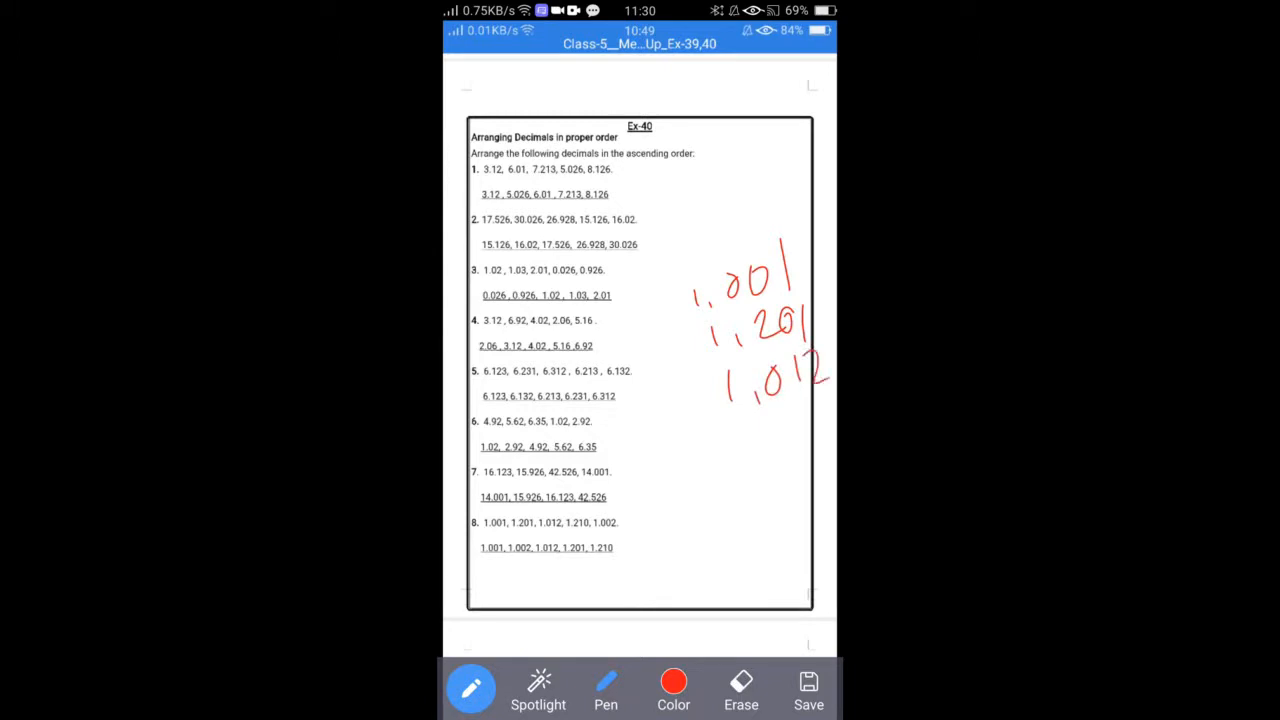
left_click_drag(735, 430, 760, 465)
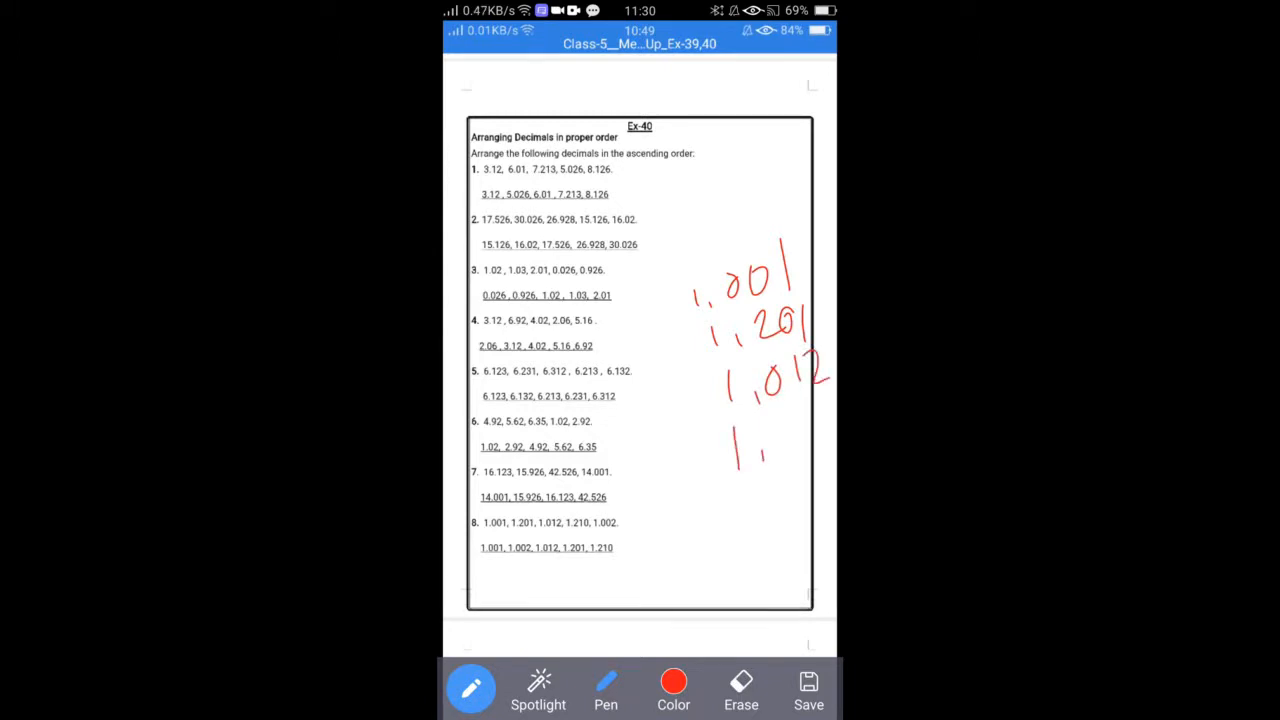